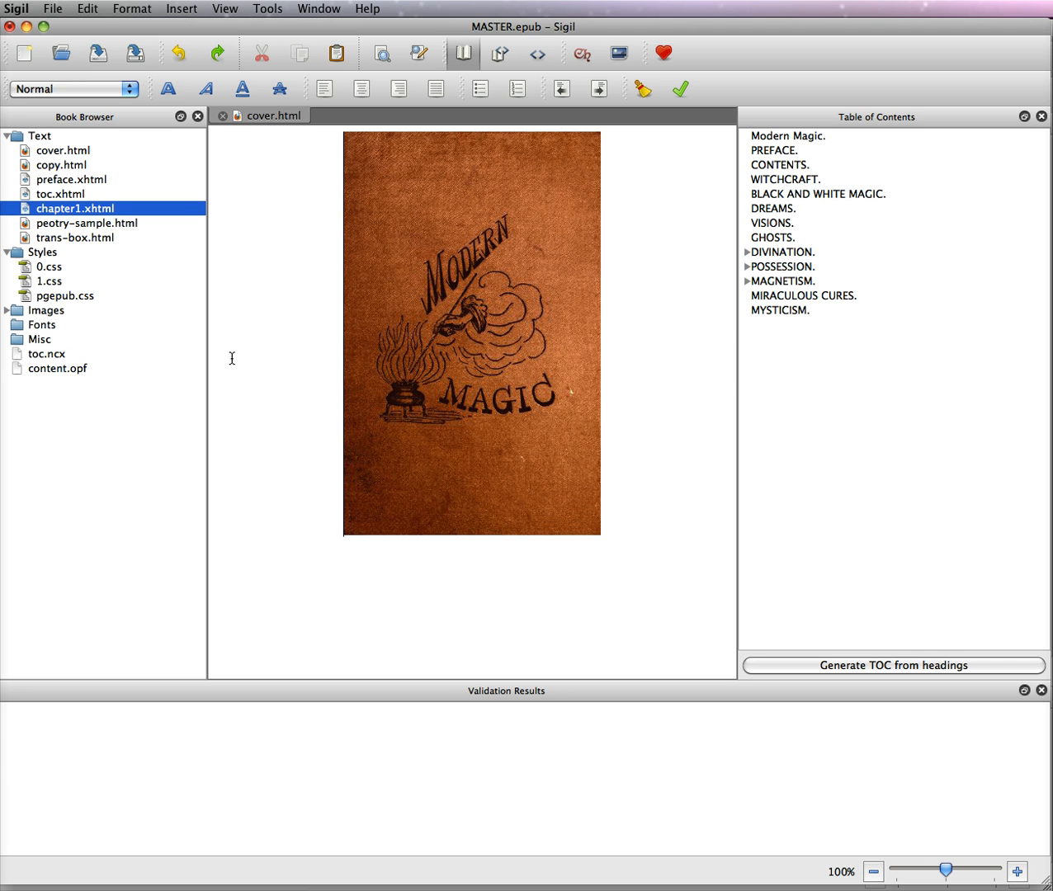
pyautogui.moveTo(610, 375)
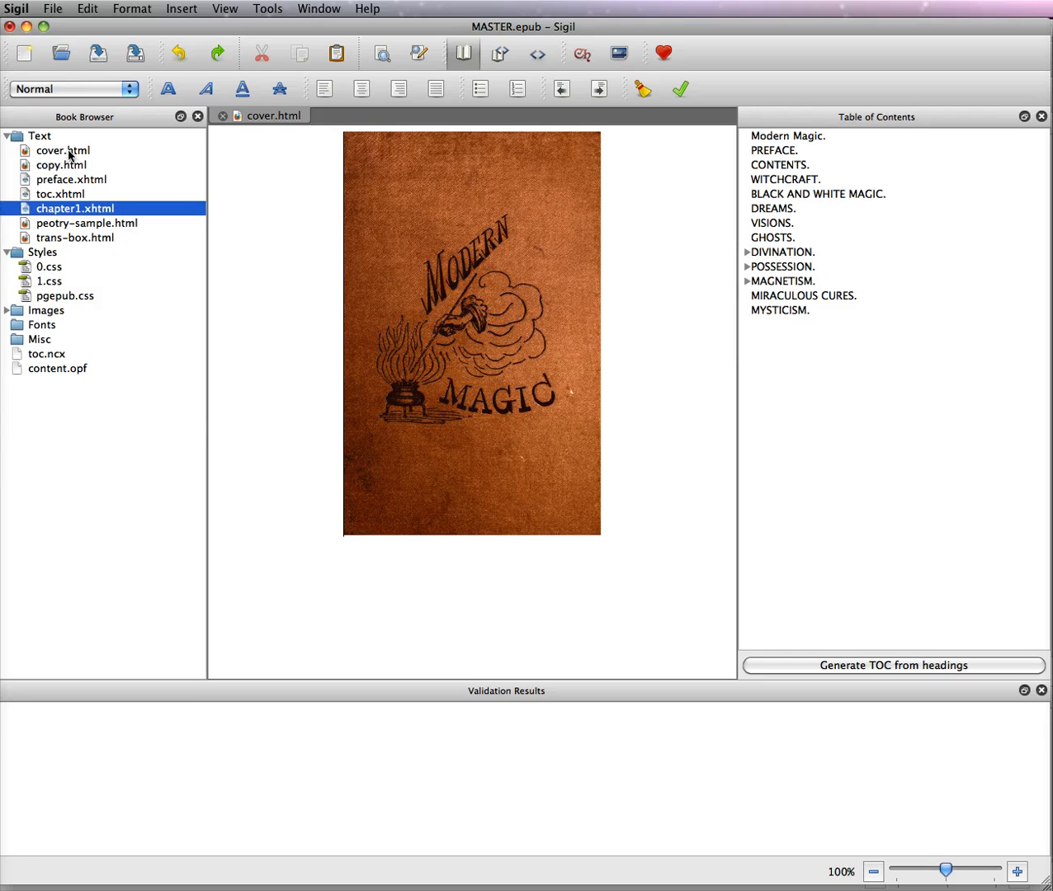
# Show cover.html as HTML source in Code View, zoomed to 140%.
pyautogui.click(63, 150)
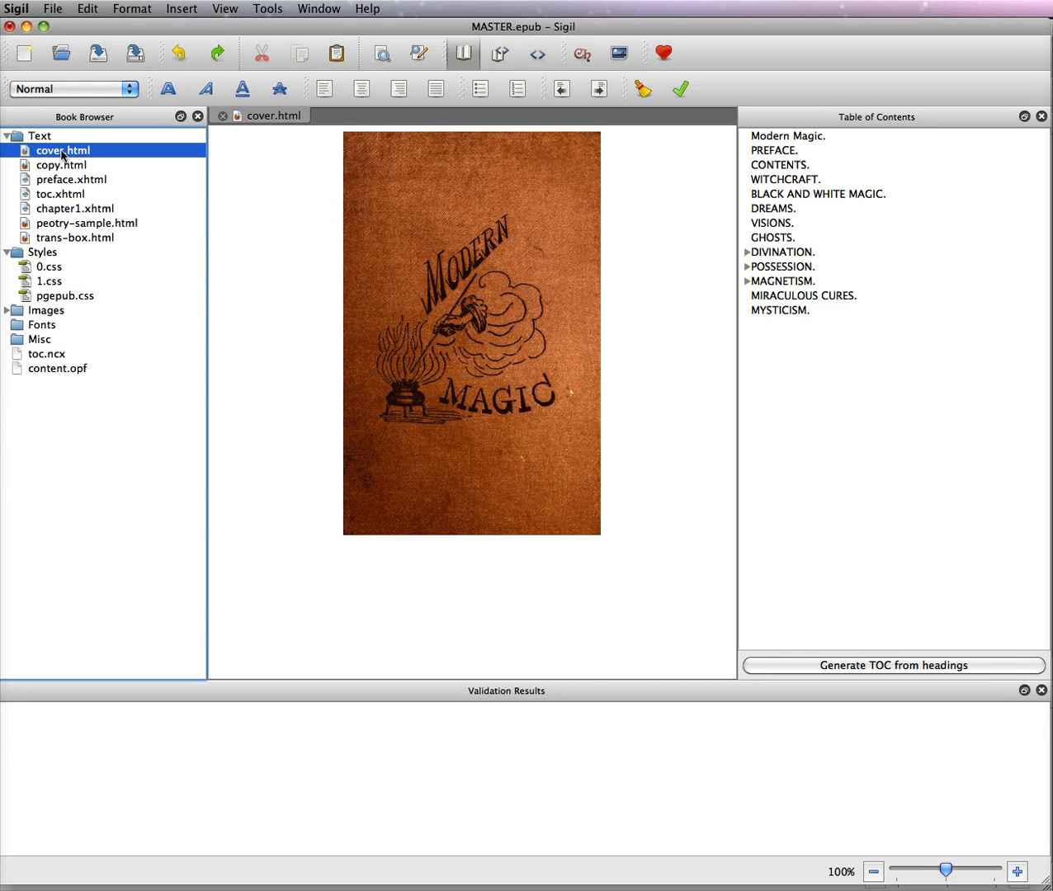
pyautogui.moveTo(536, 56)
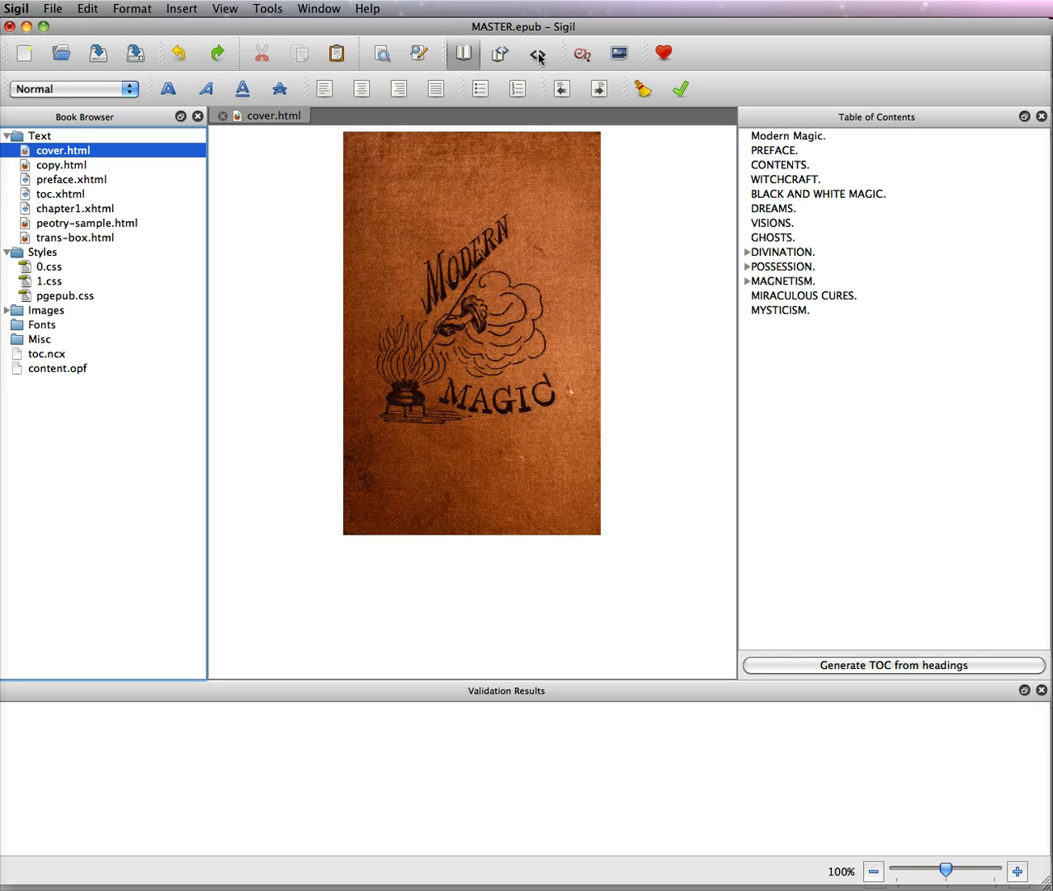
pyautogui.click(537, 53)
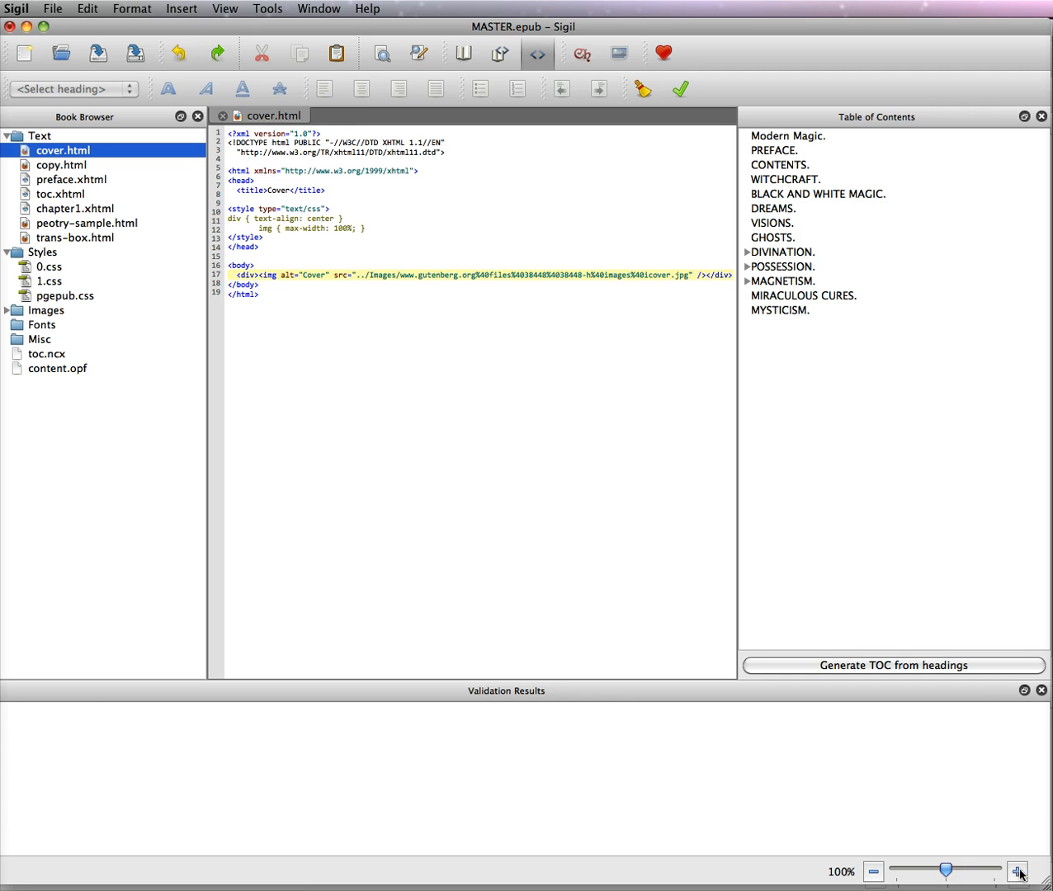
pyautogui.click(1018, 872)
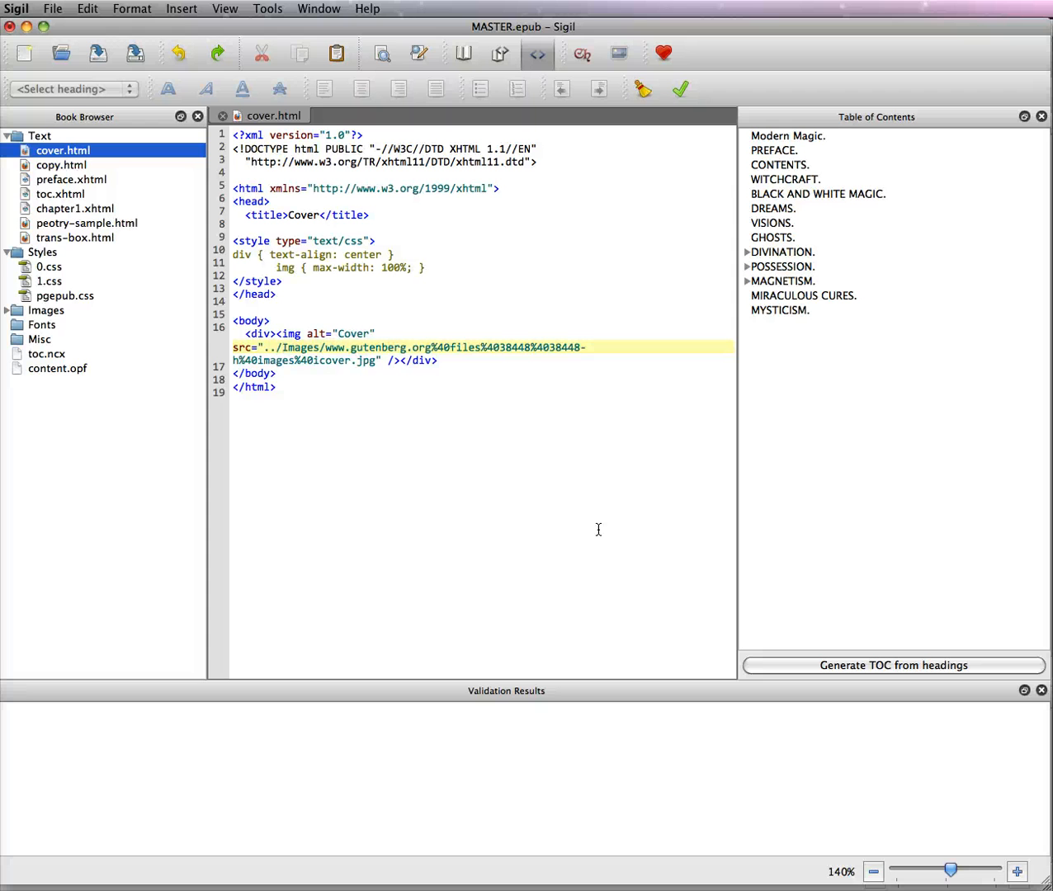
pyautogui.moveTo(380, 690)
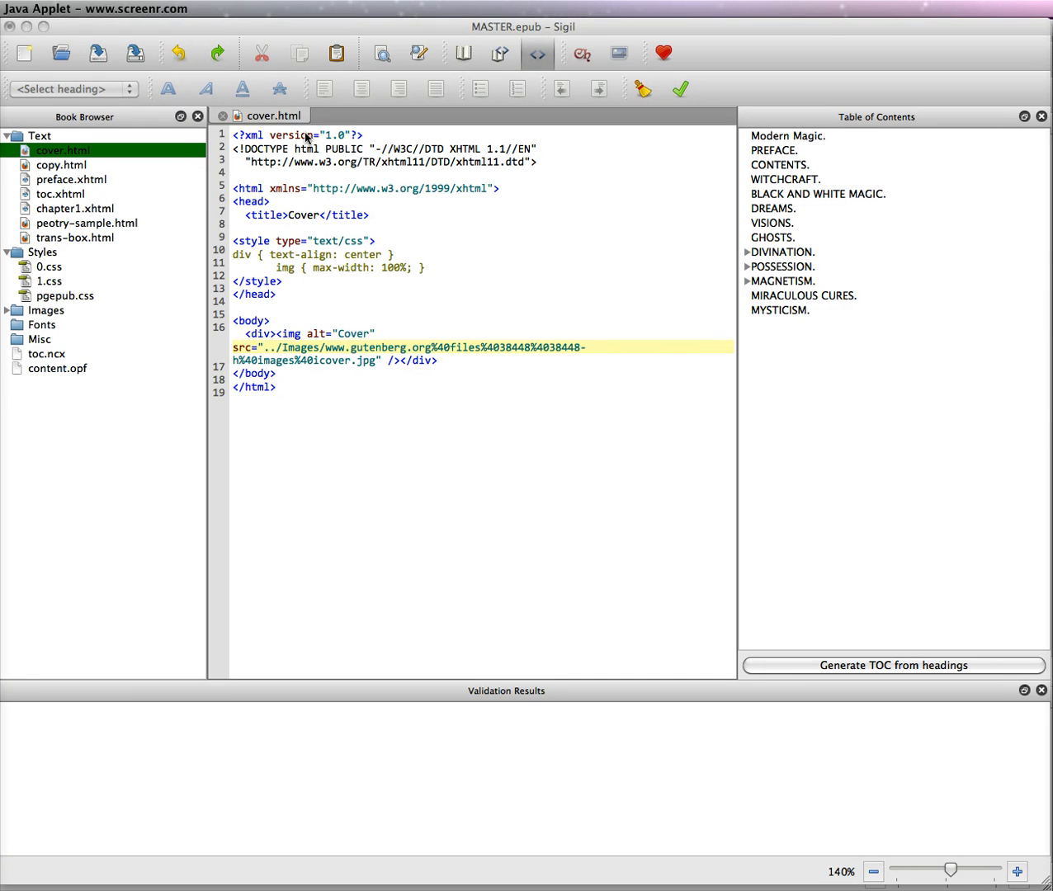
pyautogui.moveTo(311, 400)
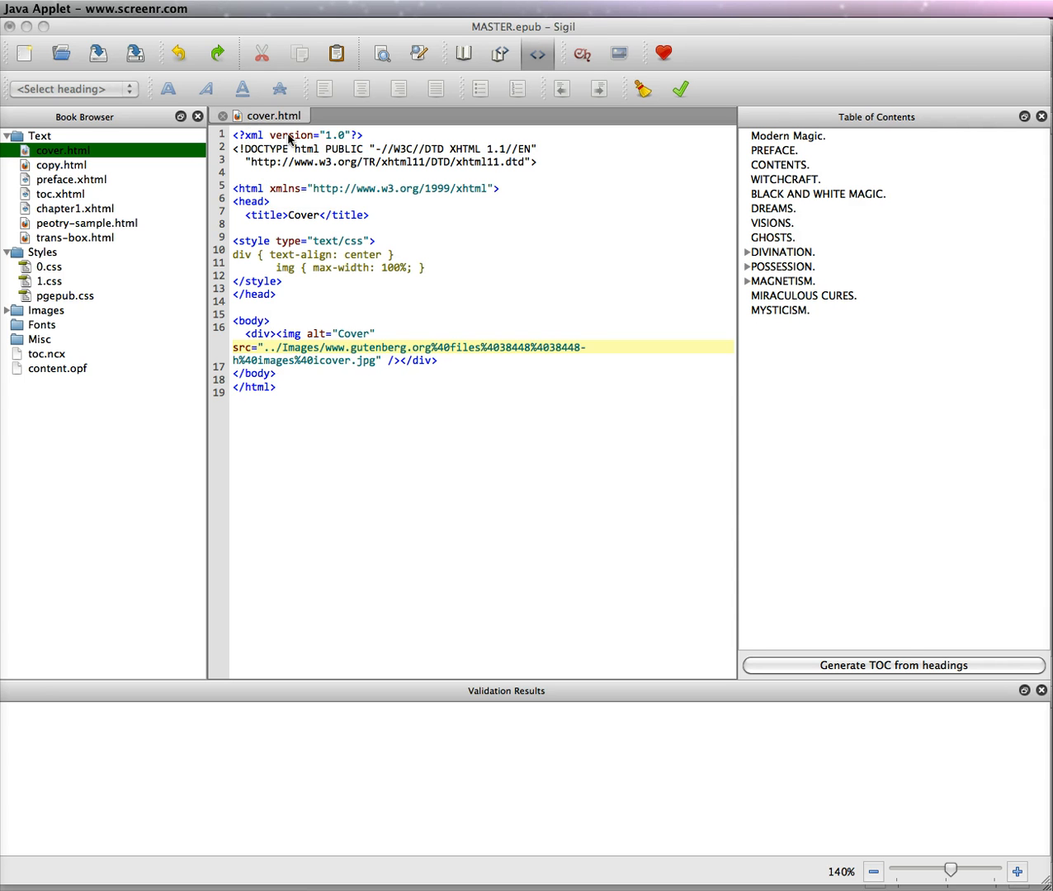
pyautogui.moveTo(416, 252)
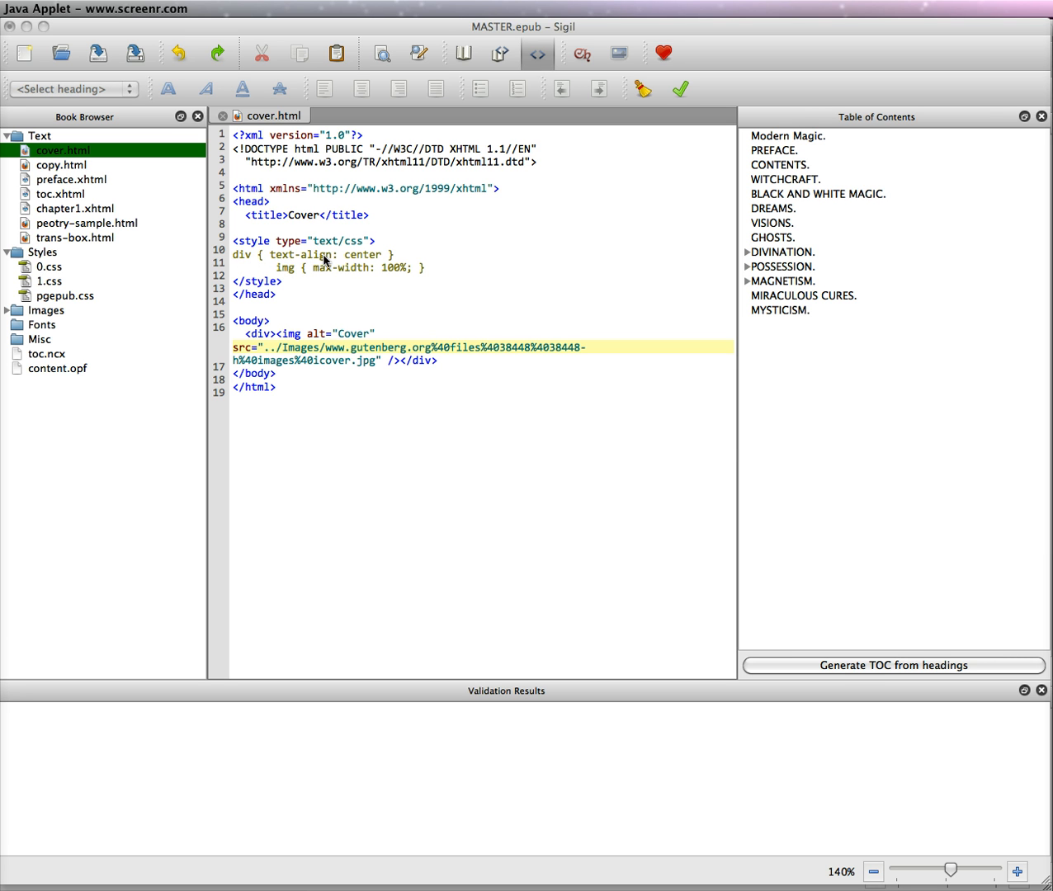
pyautogui.moveTo(362, 377)
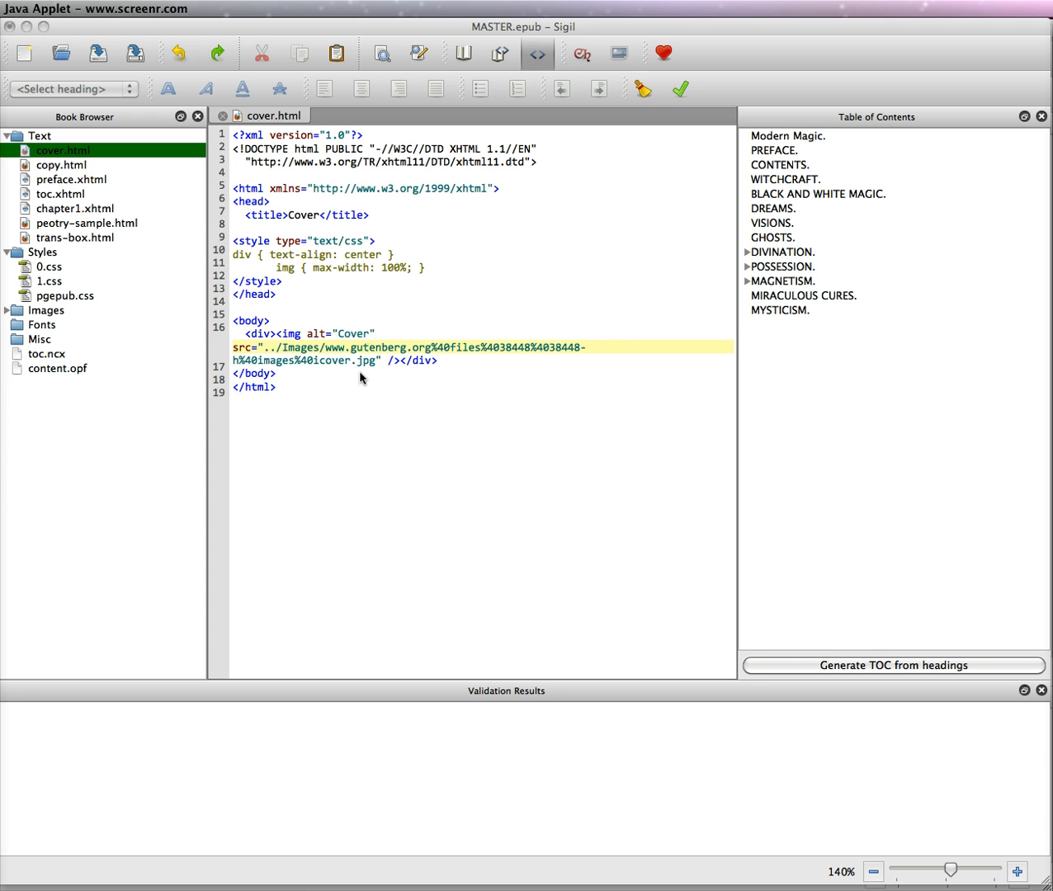
pyautogui.moveTo(361, 383)
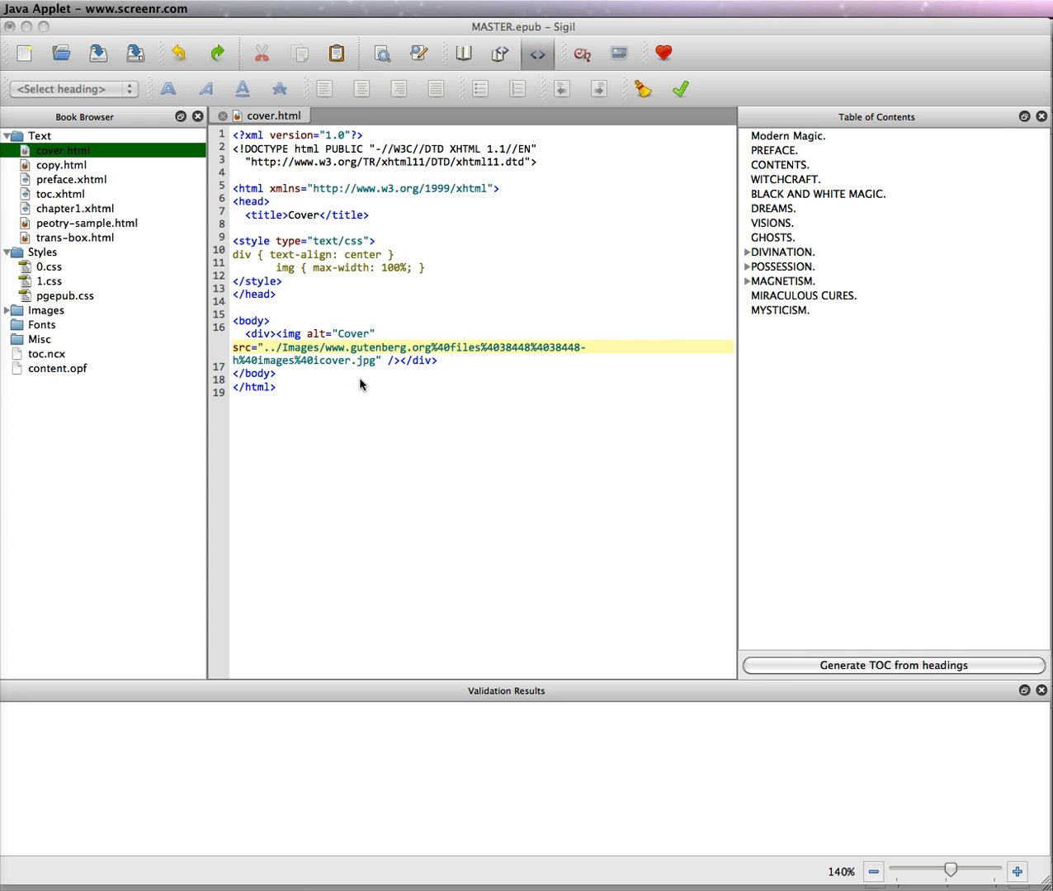
pyautogui.moveTo(282, 273)
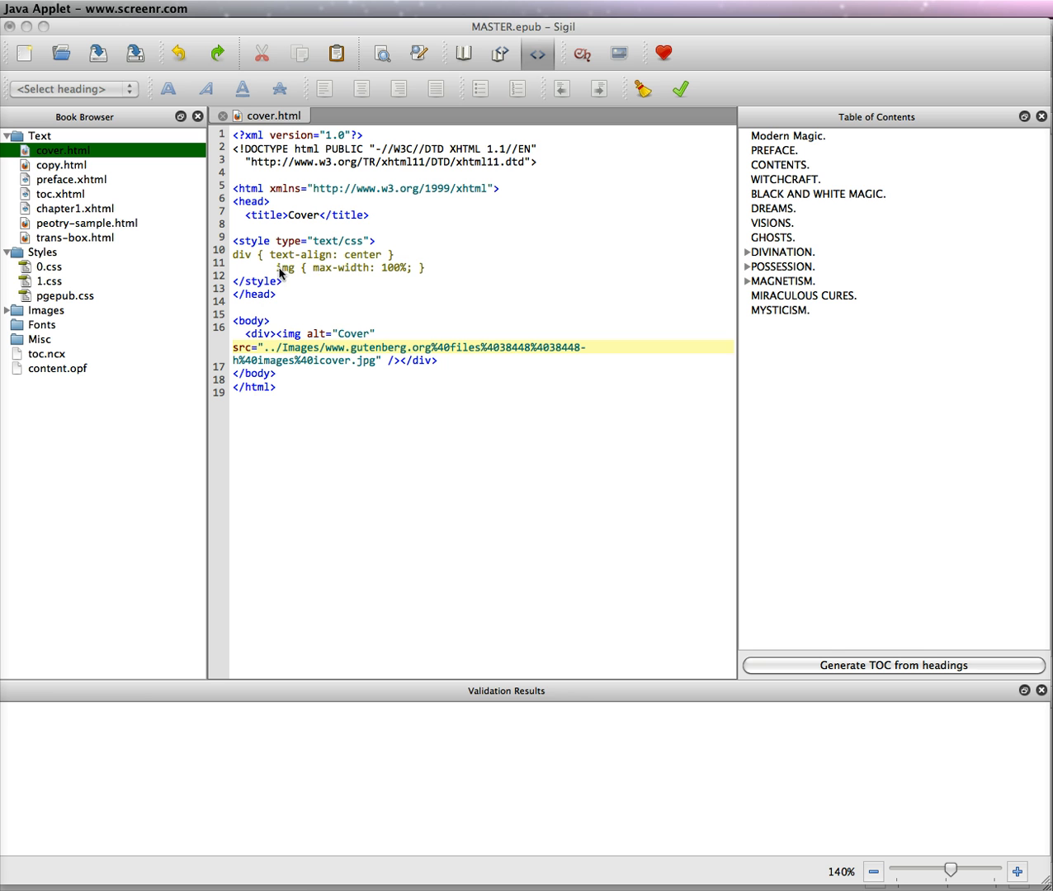
pyautogui.moveTo(403, 274)
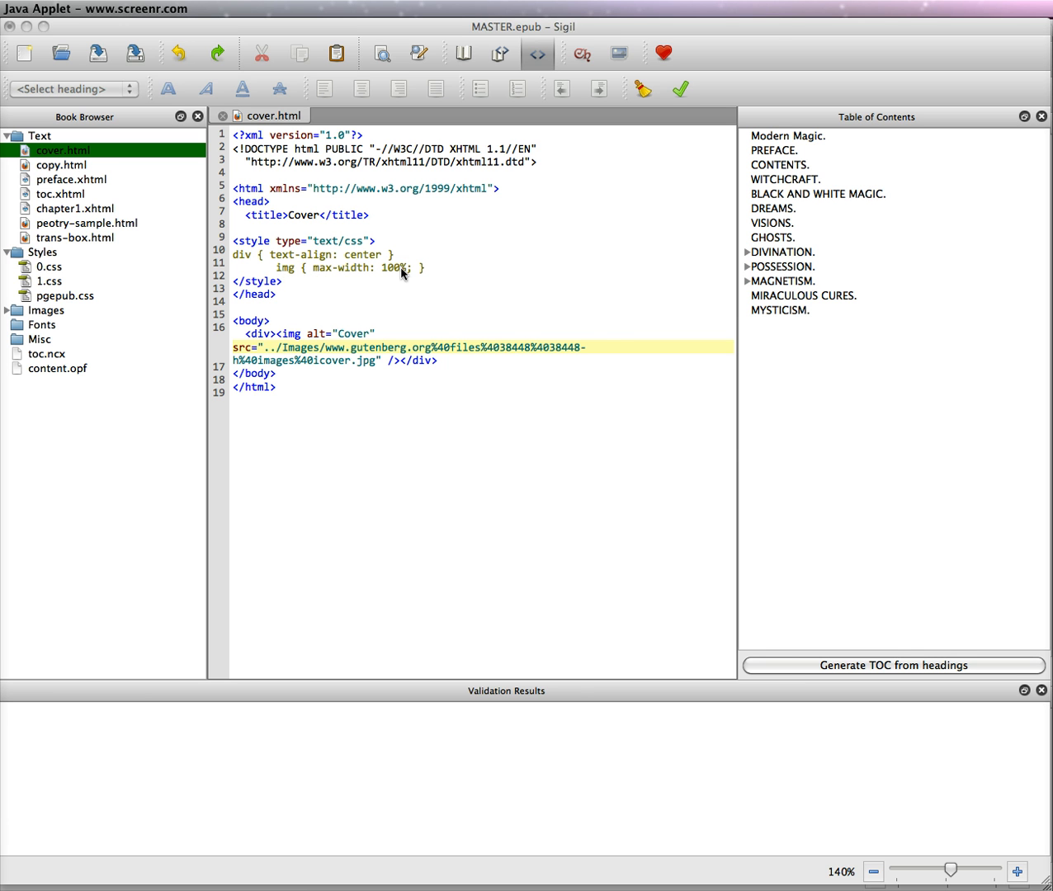
pyautogui.moveTo(381, 377)
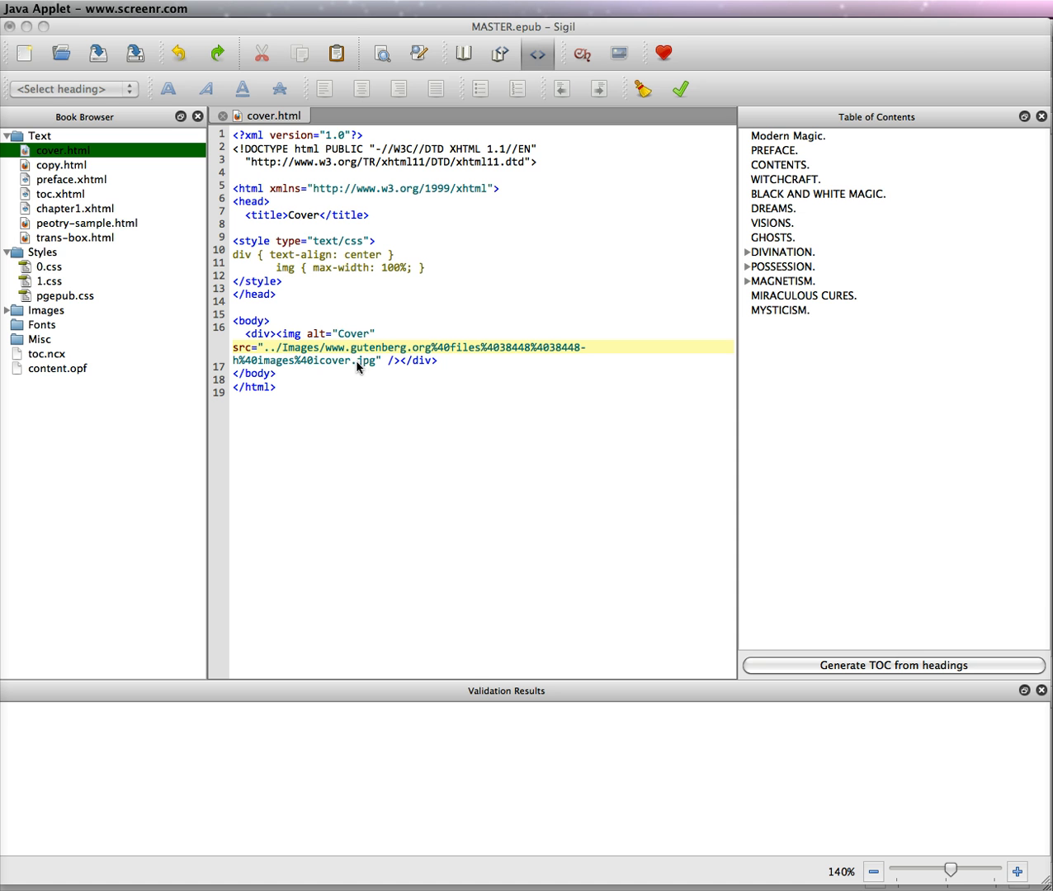
pyautogui.moveTo(358, 373)
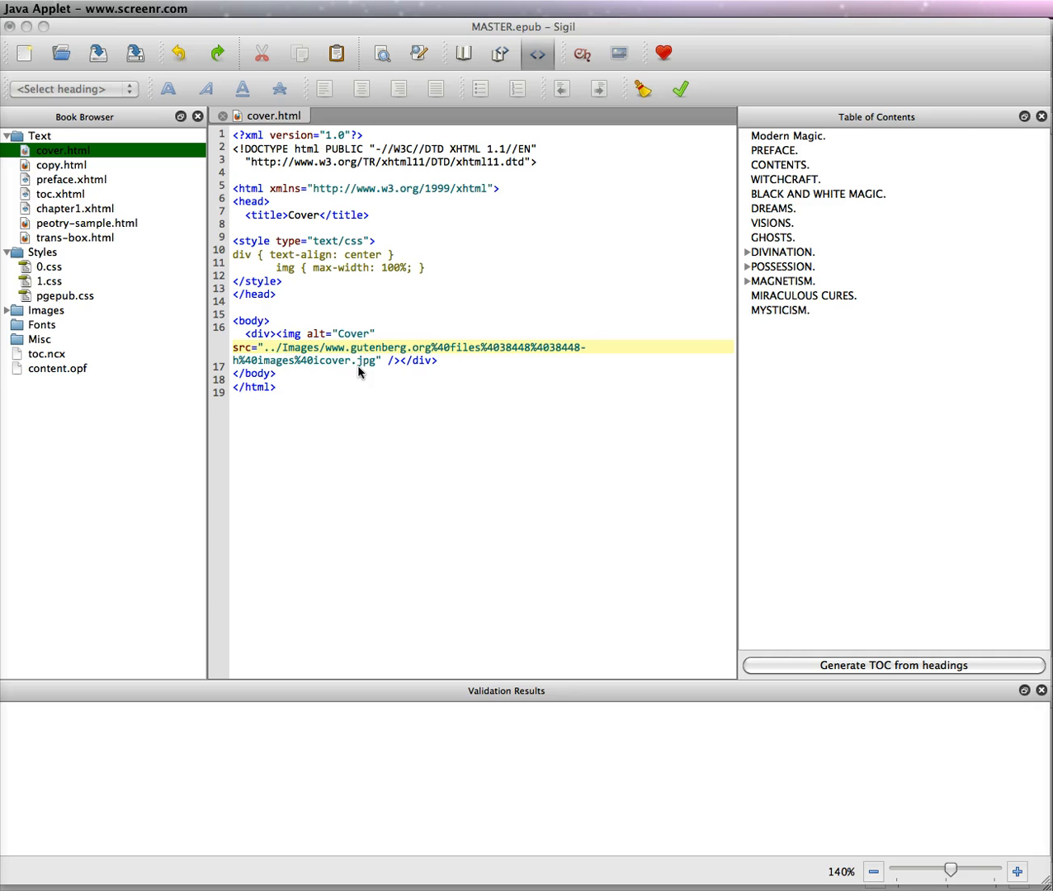
pyautogui.moveTo(387, 376)
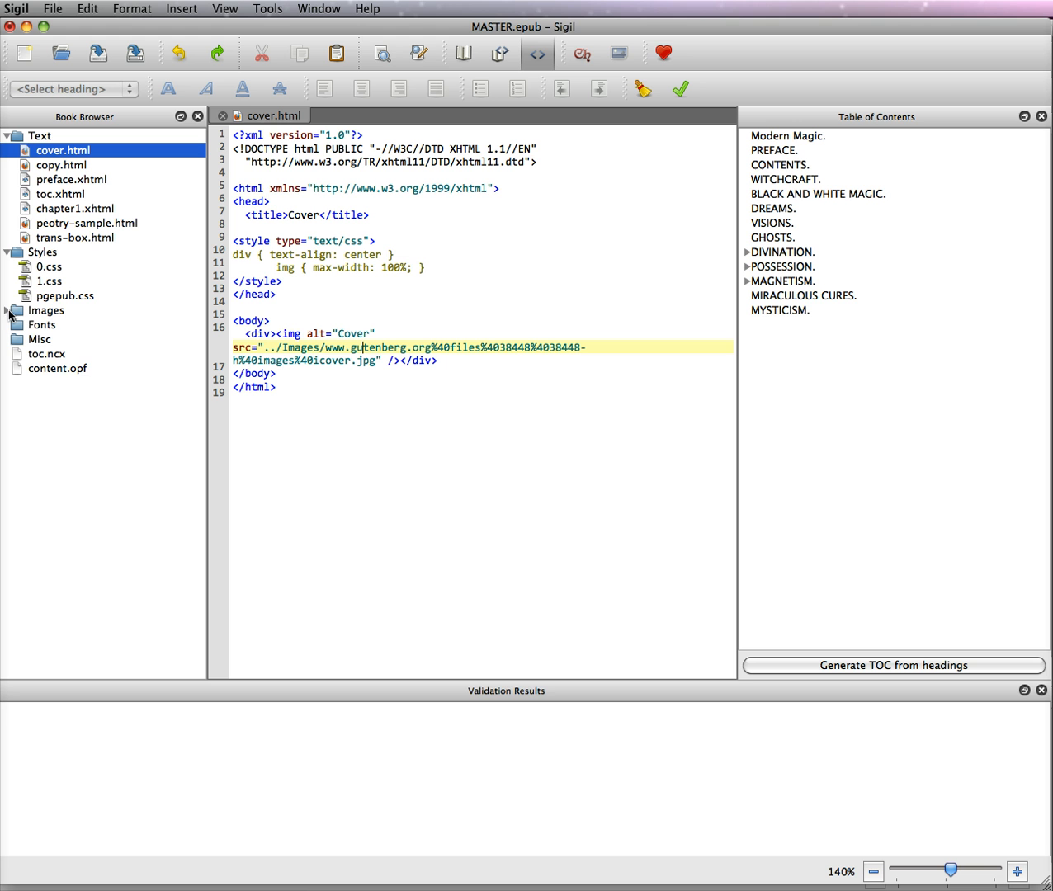
# Point the cover image src to ../Images/cover.jpg and view the rendered page.
pyautogui.click(8, 310)
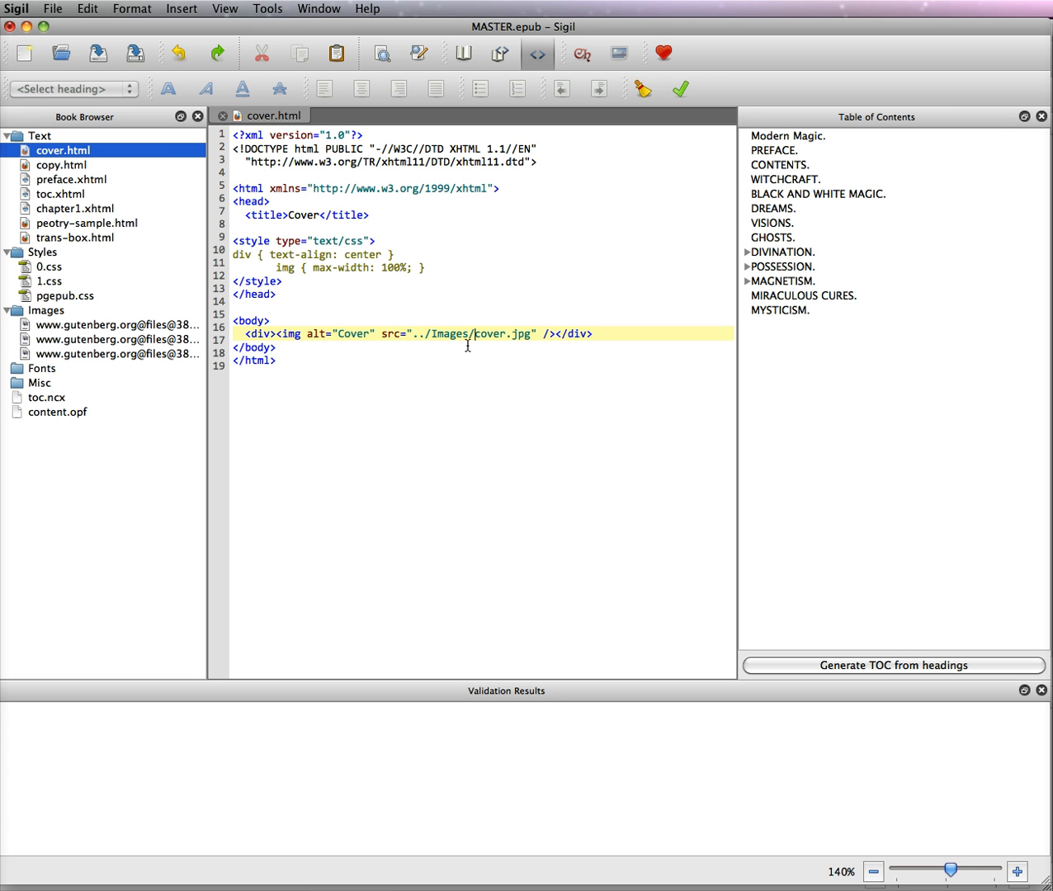
pyautogui.click(462, 53)
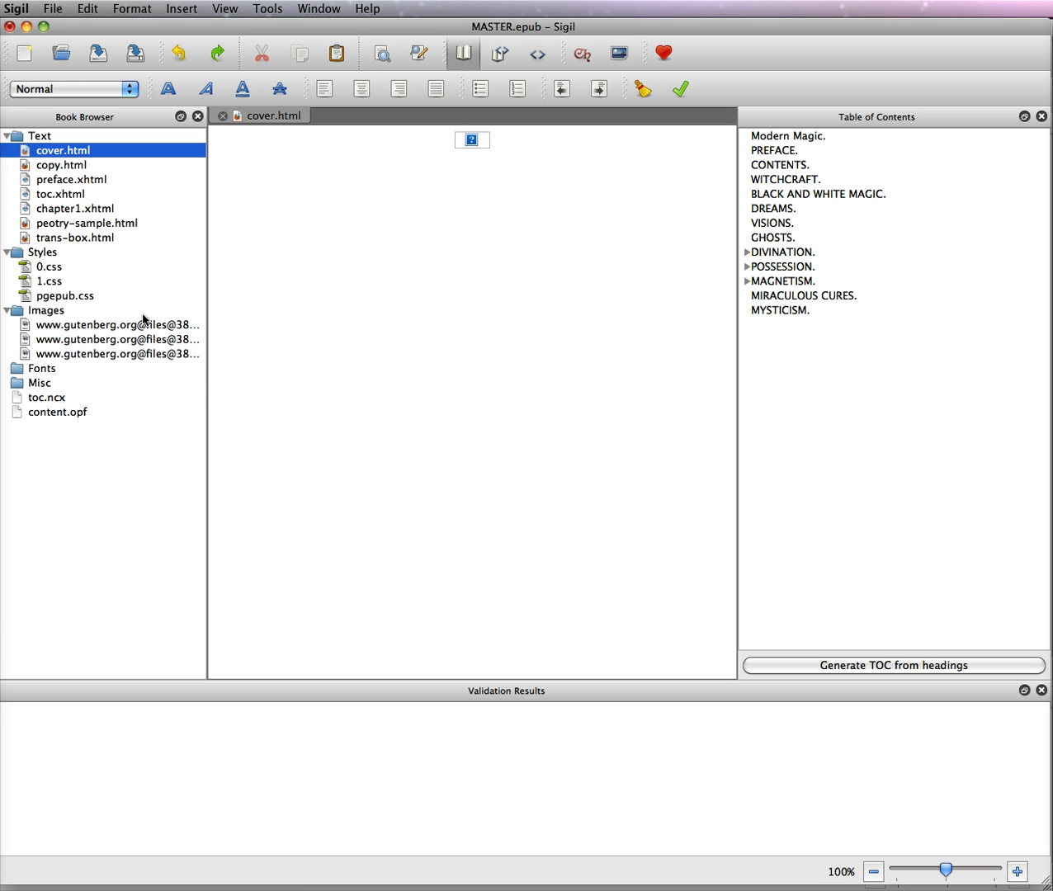
pyautogui.moveTo(51, 324)
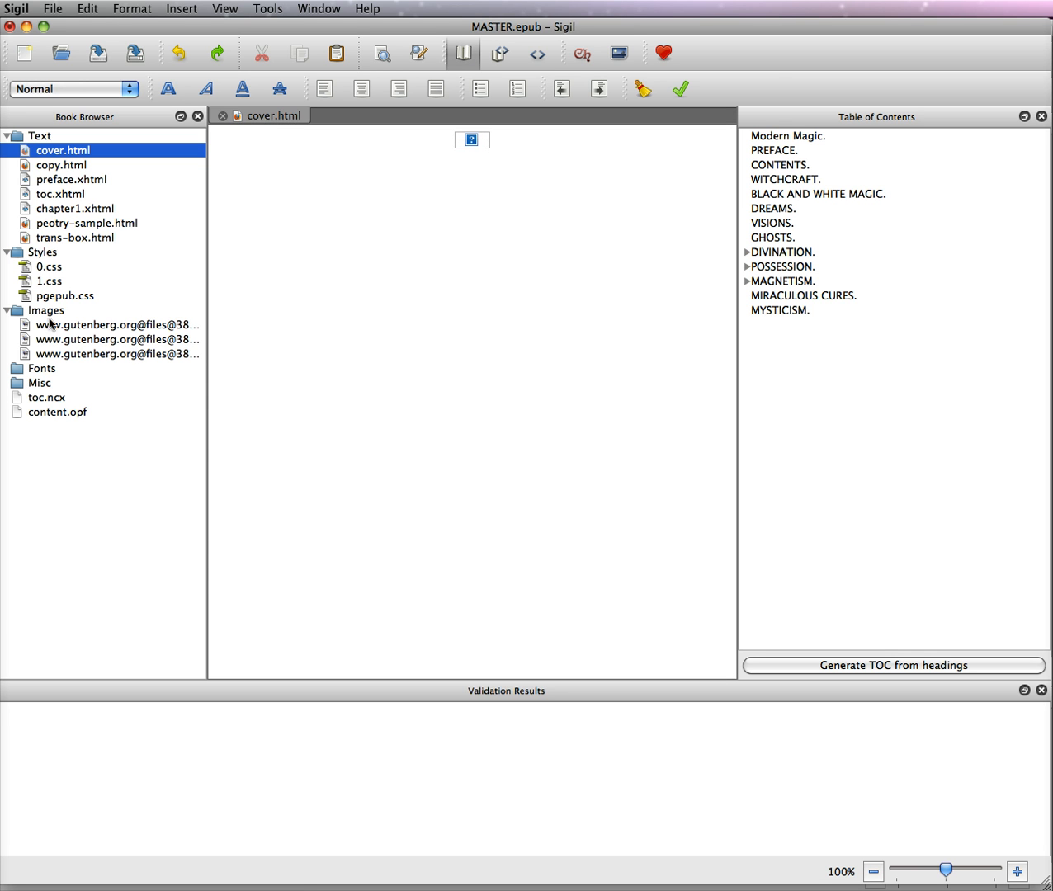
# Import cover.jpg into the Images folder via Add Existing Items and open it.
pyautogui.click(46, 310)
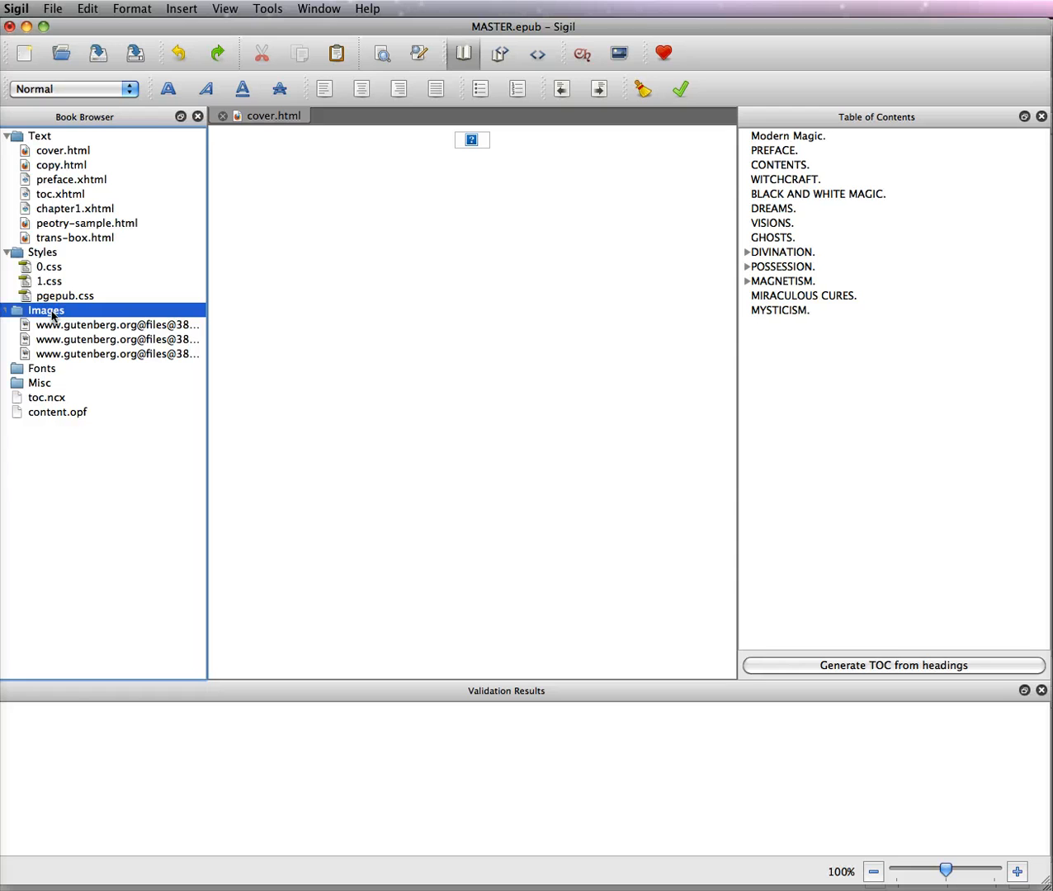
pyautogui.rightClick(46, 310)
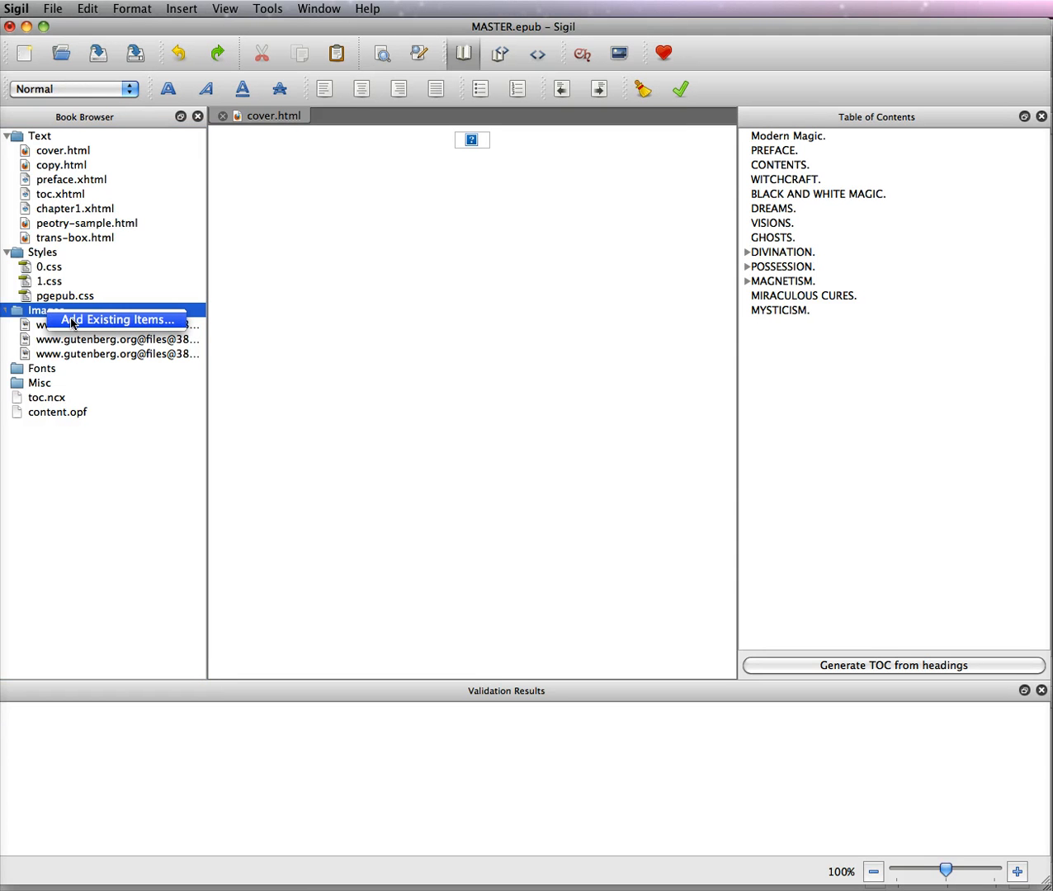
pyautogui.moveTo(62, 324)
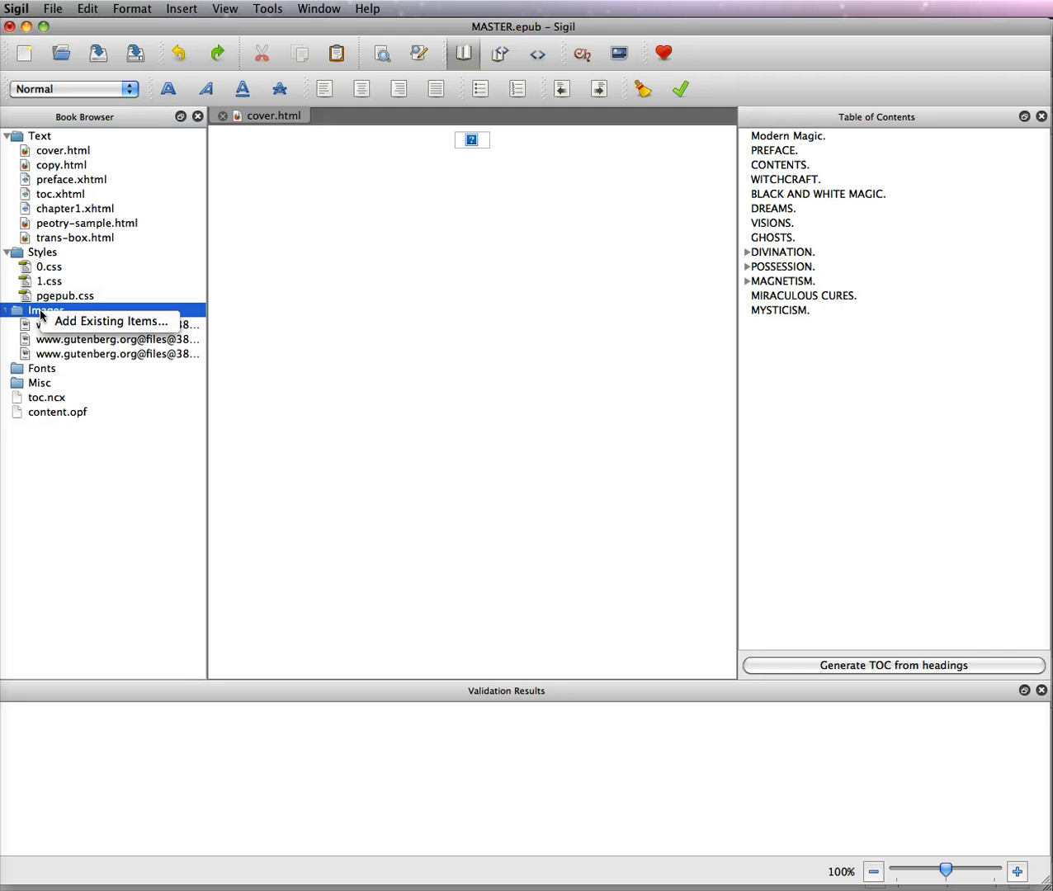
pyautogui.click(109, 320)
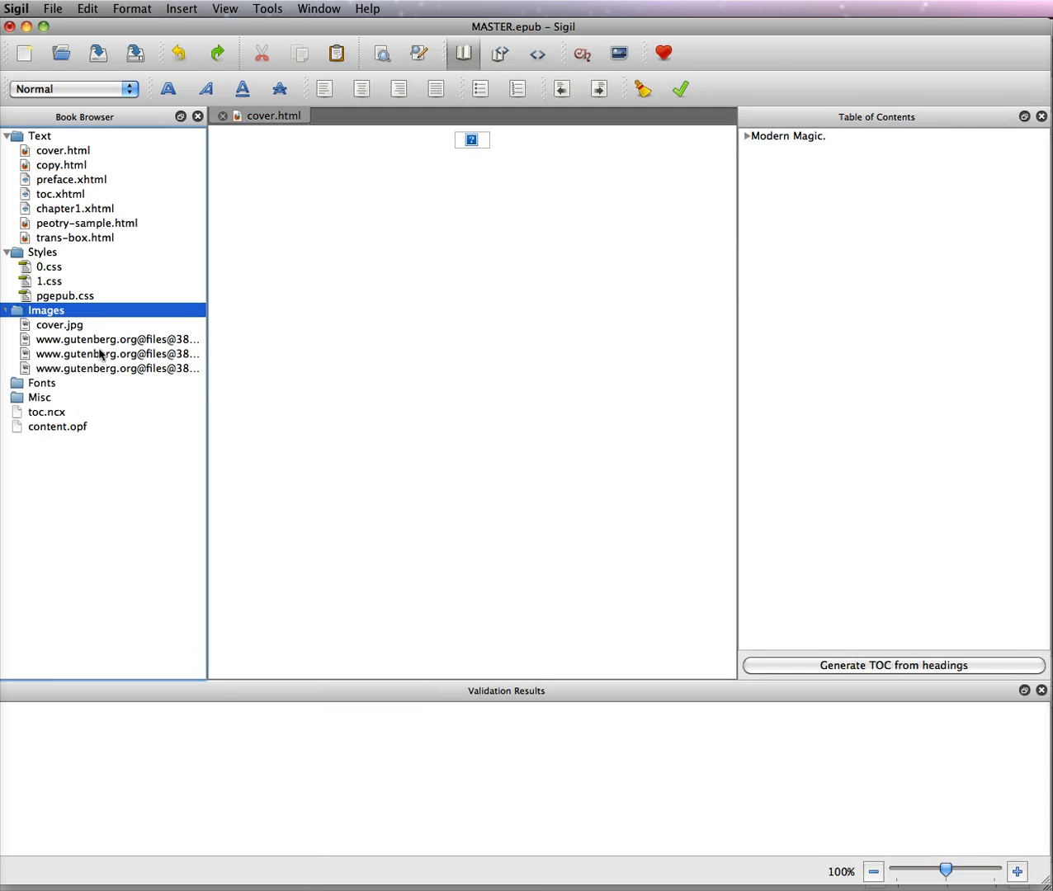
pyautogui.doubleClick(60, 324)
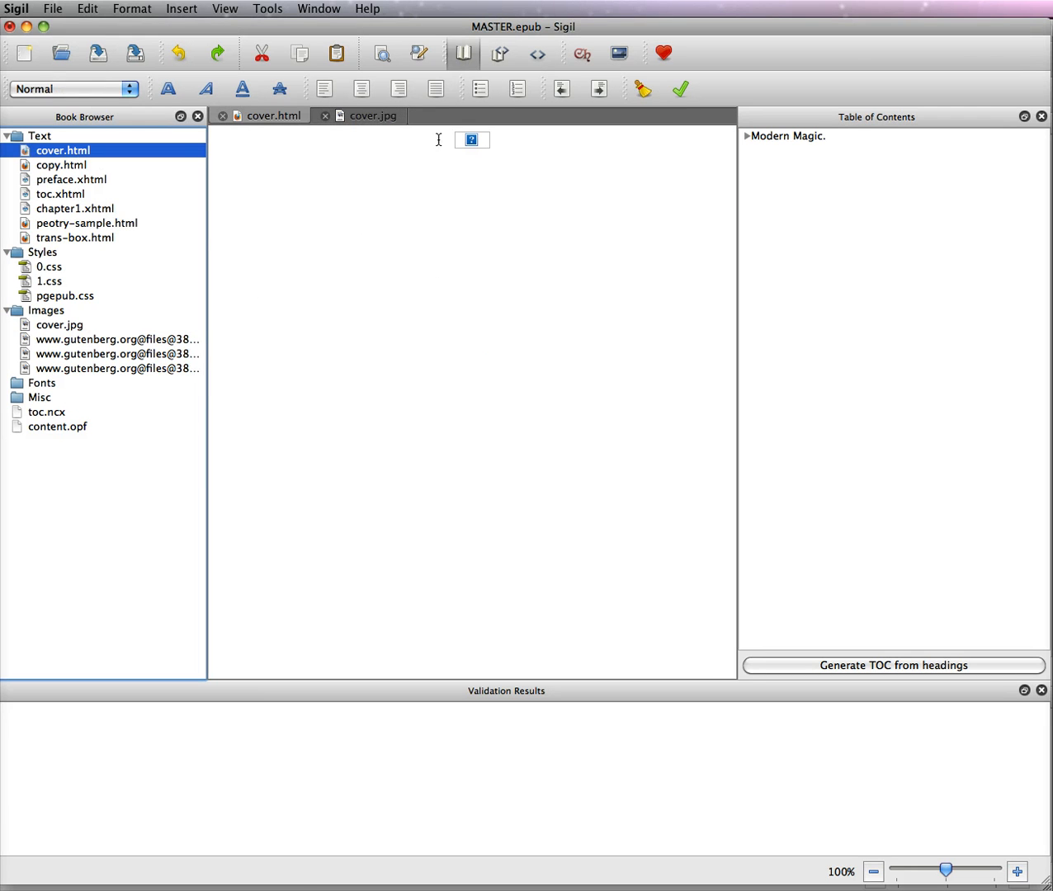
pyautogui.moveTo(491, 140)
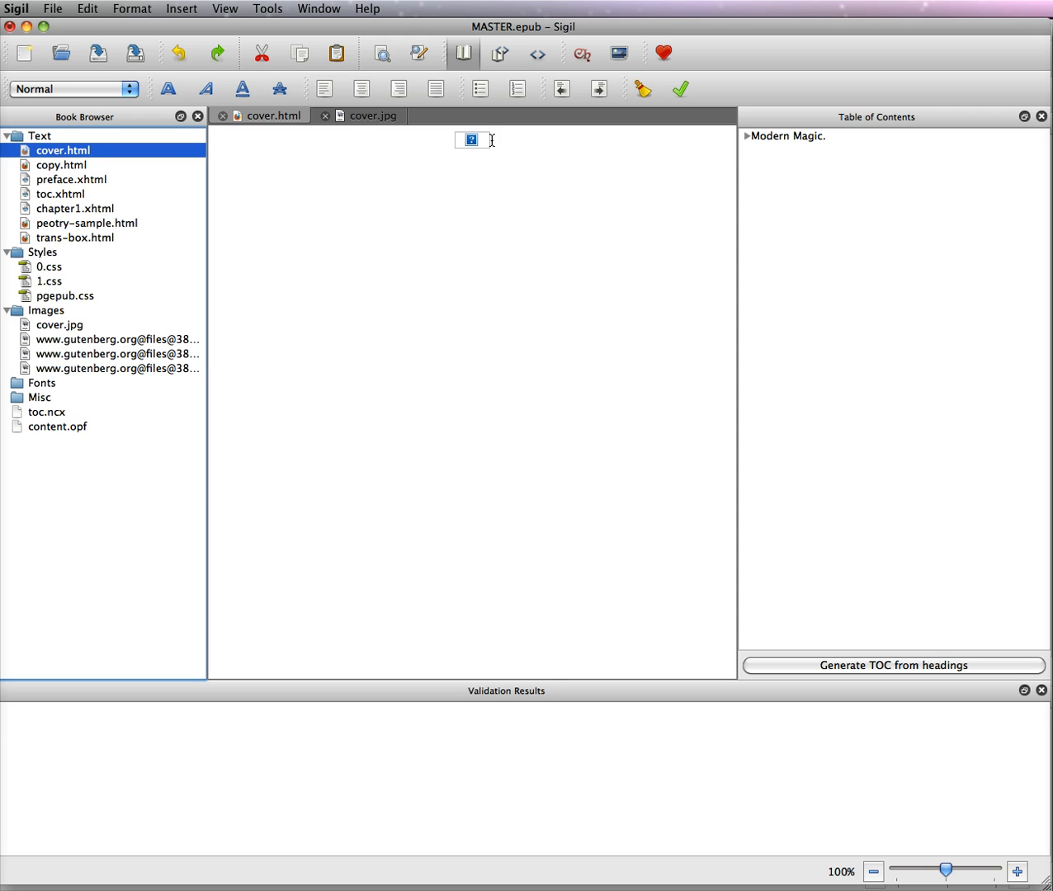
# Check cover.html's source and Book View so the cover.jpg image displays.
pyautogui.click(536, 53)
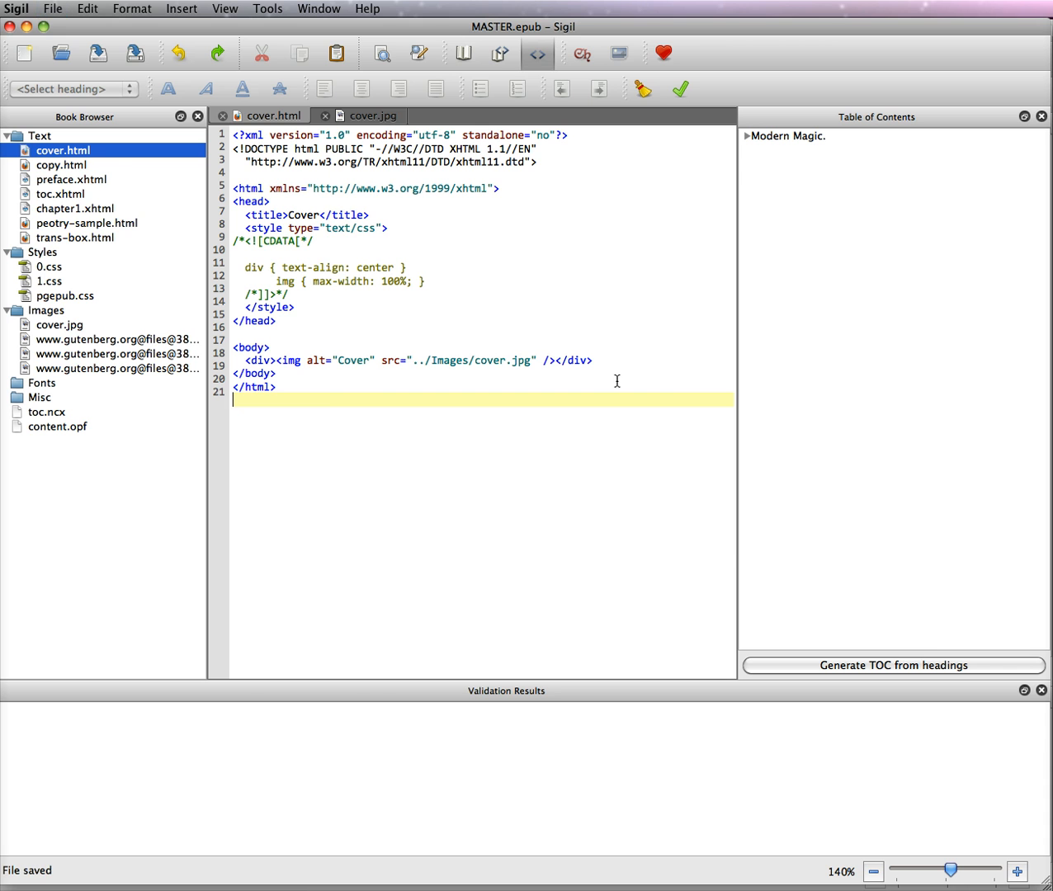
pyautogui.click(462, 53)
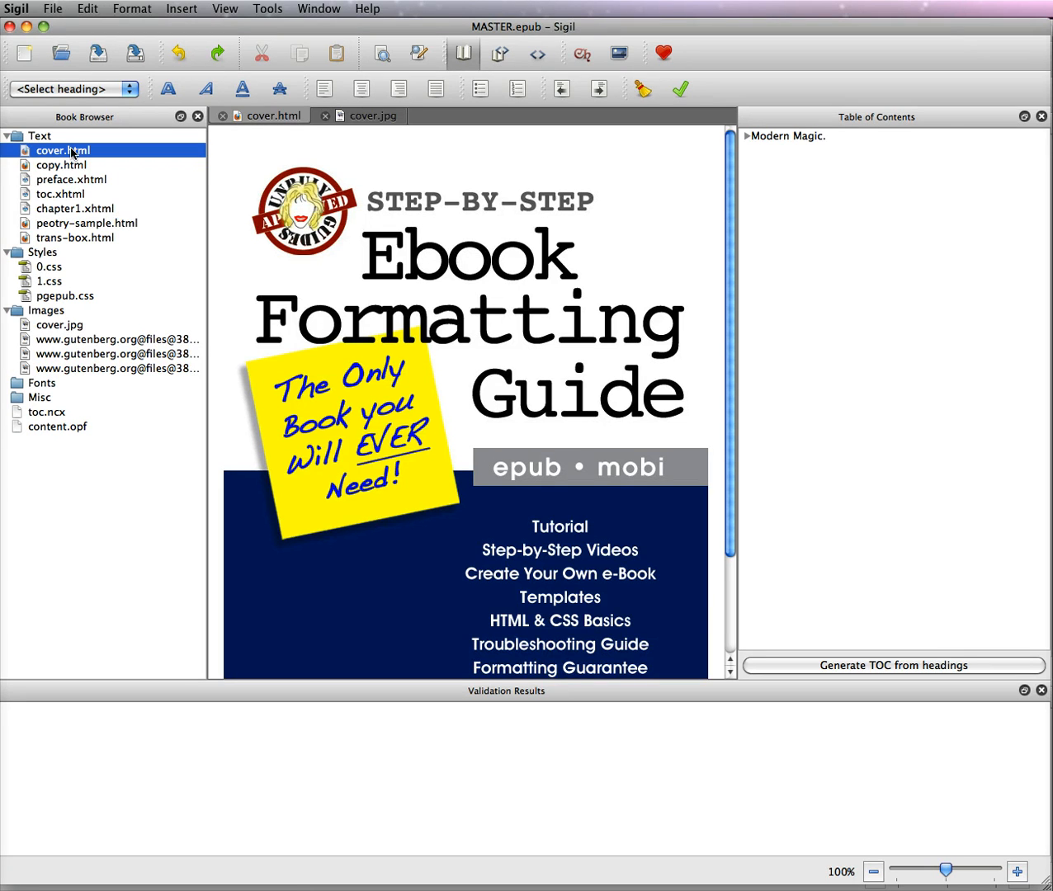
pyautogui.click(537, 53)
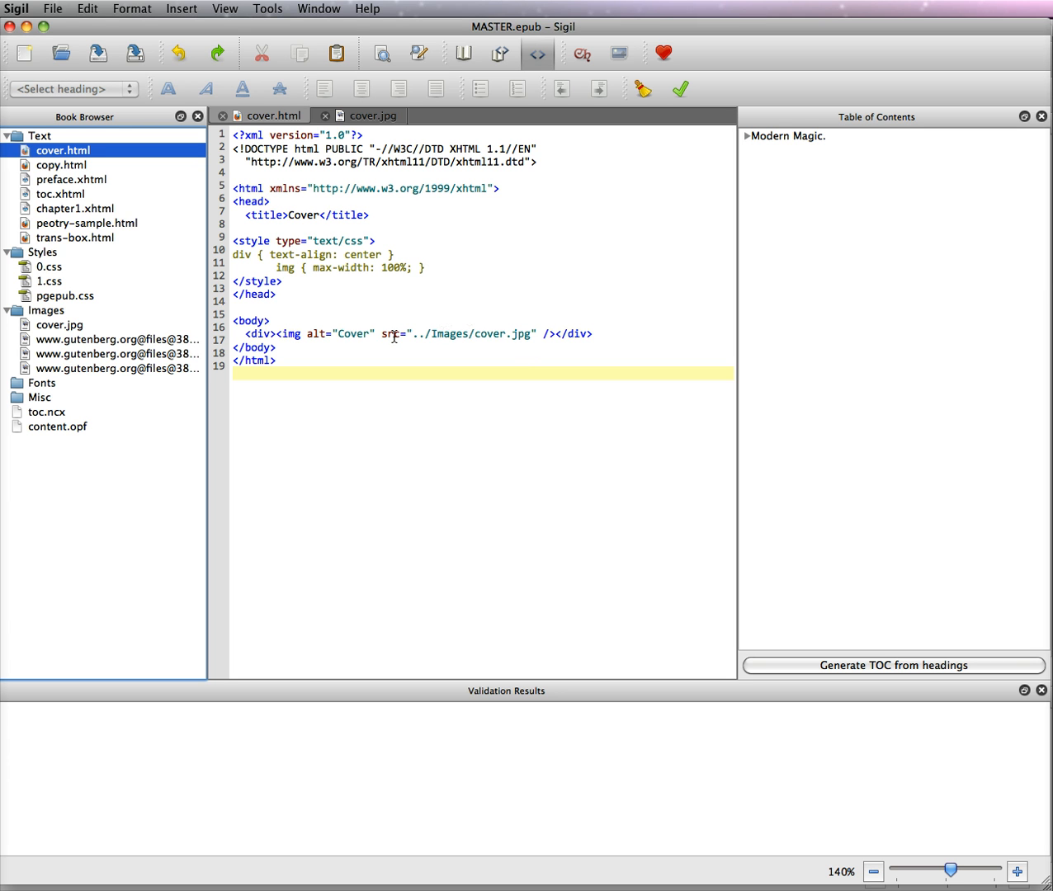
pyautogui.moveTo(362, 254)
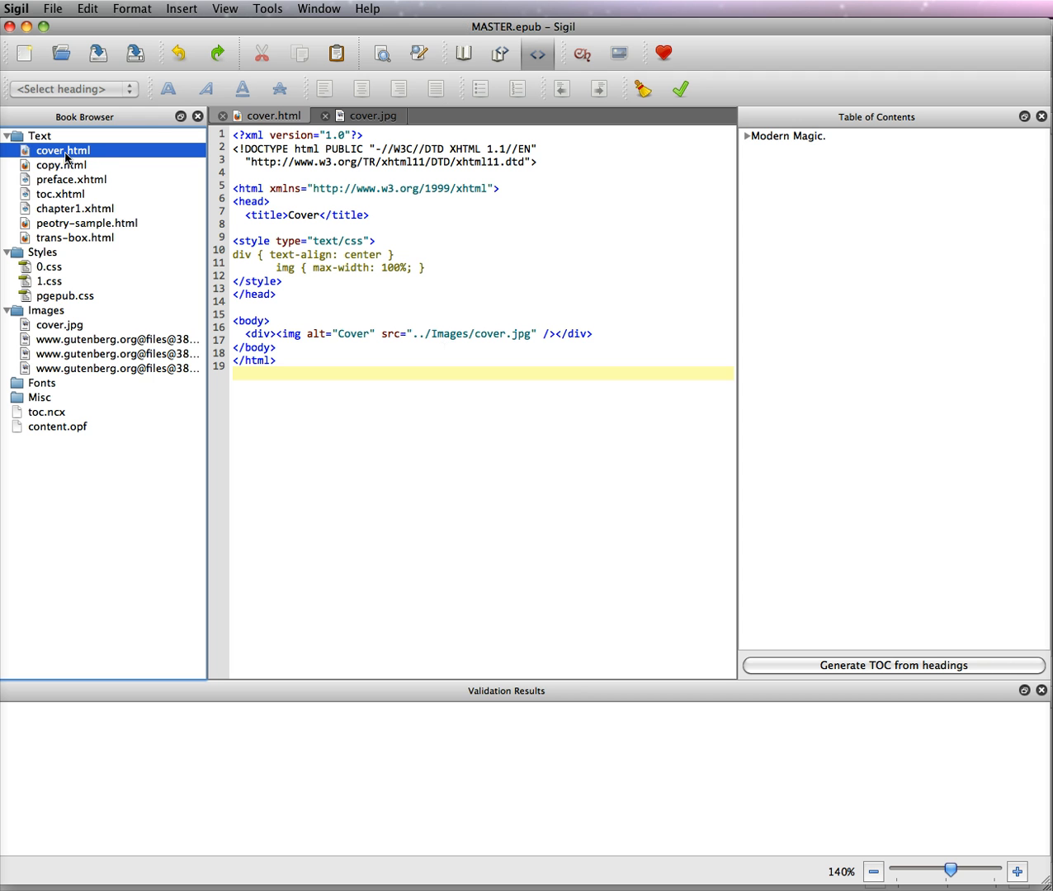
pyautogui.moveTo(393, 69)
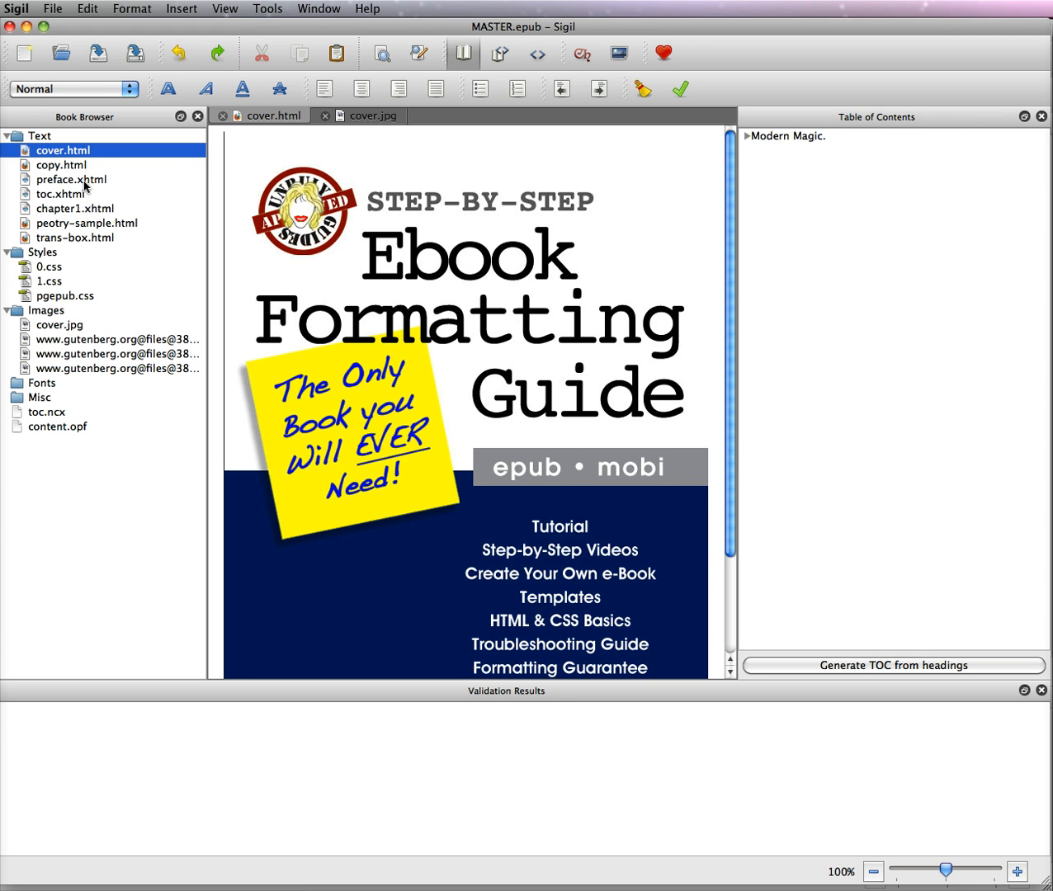
pyautogui.moveTo(122, 217)
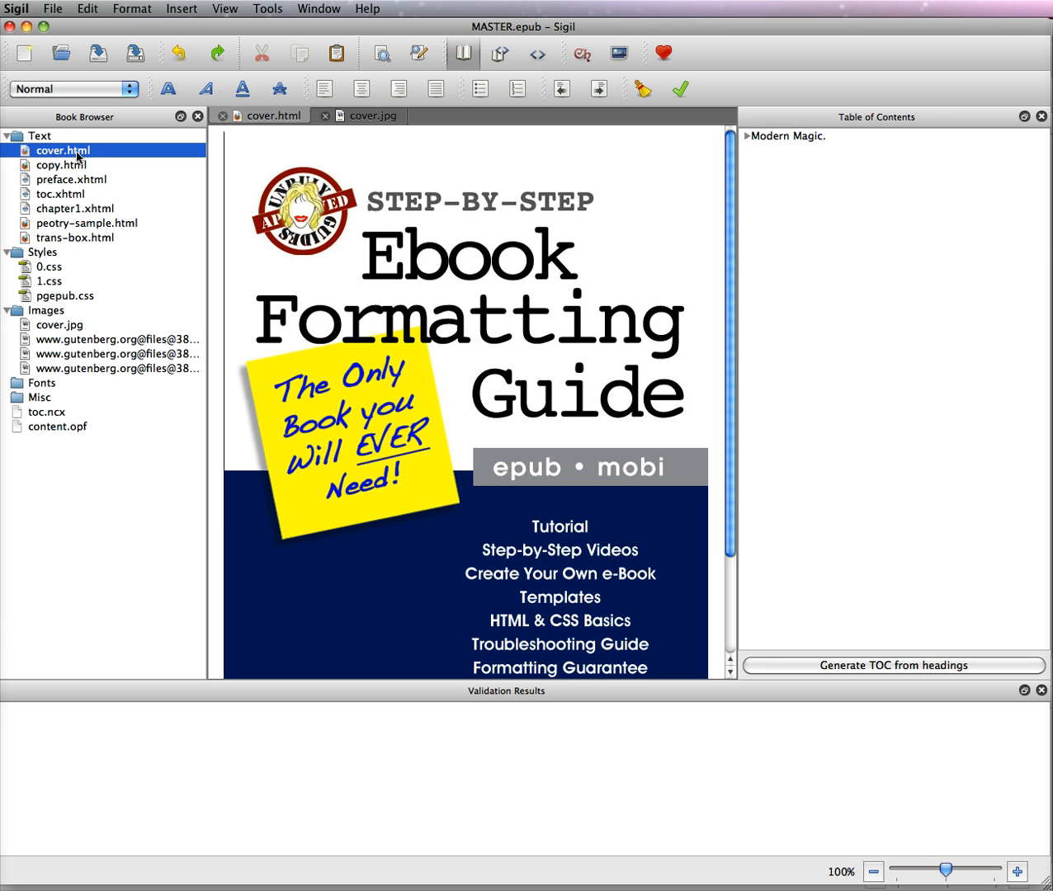
pyautogui.moveTo(76, 158)
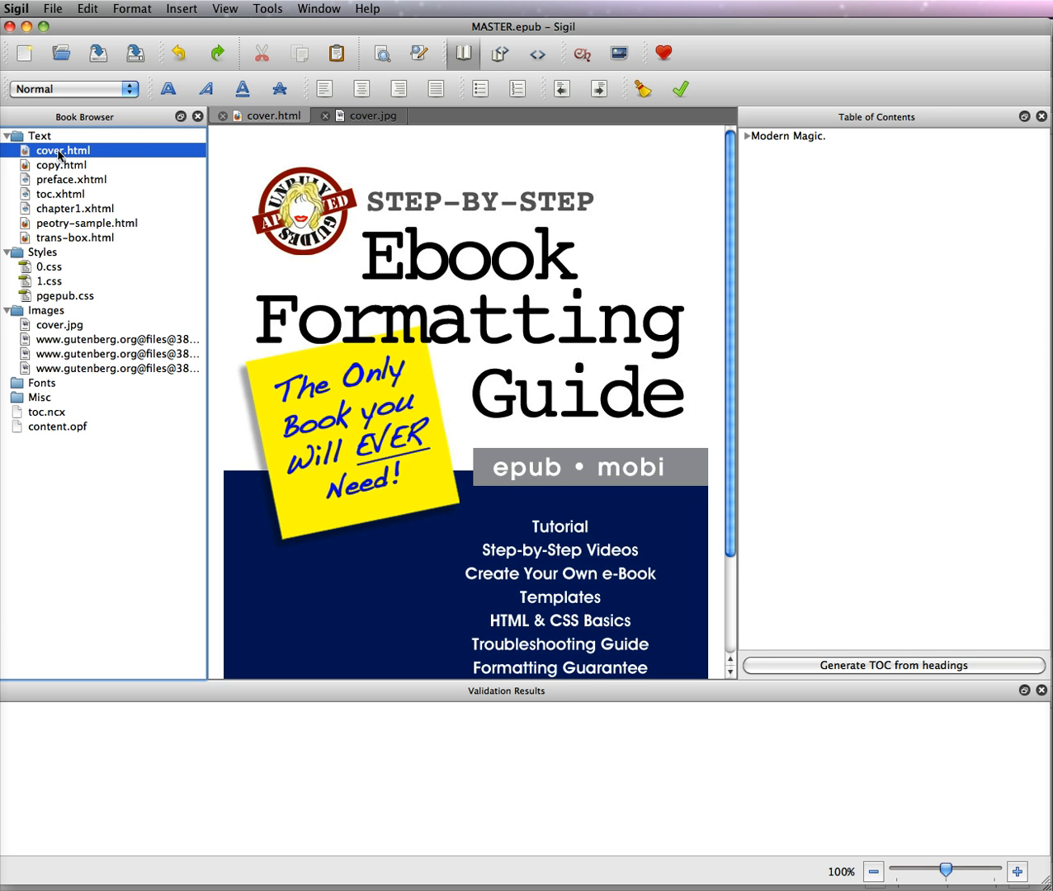
# Rename cover.html to cover.xhtml through the Book Browser's Rename option.
pyautogui.rightClick(62, 150)
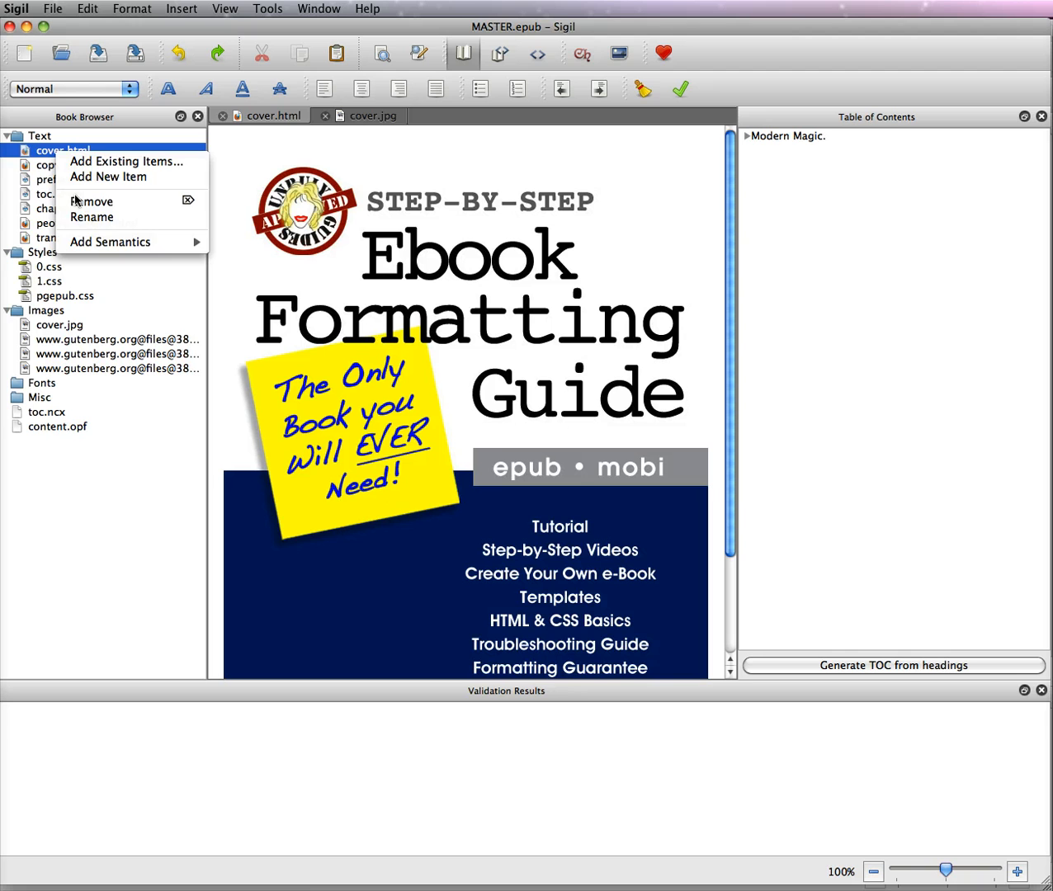
pyautogui.click(92, 217)
pyautogui.write('x')
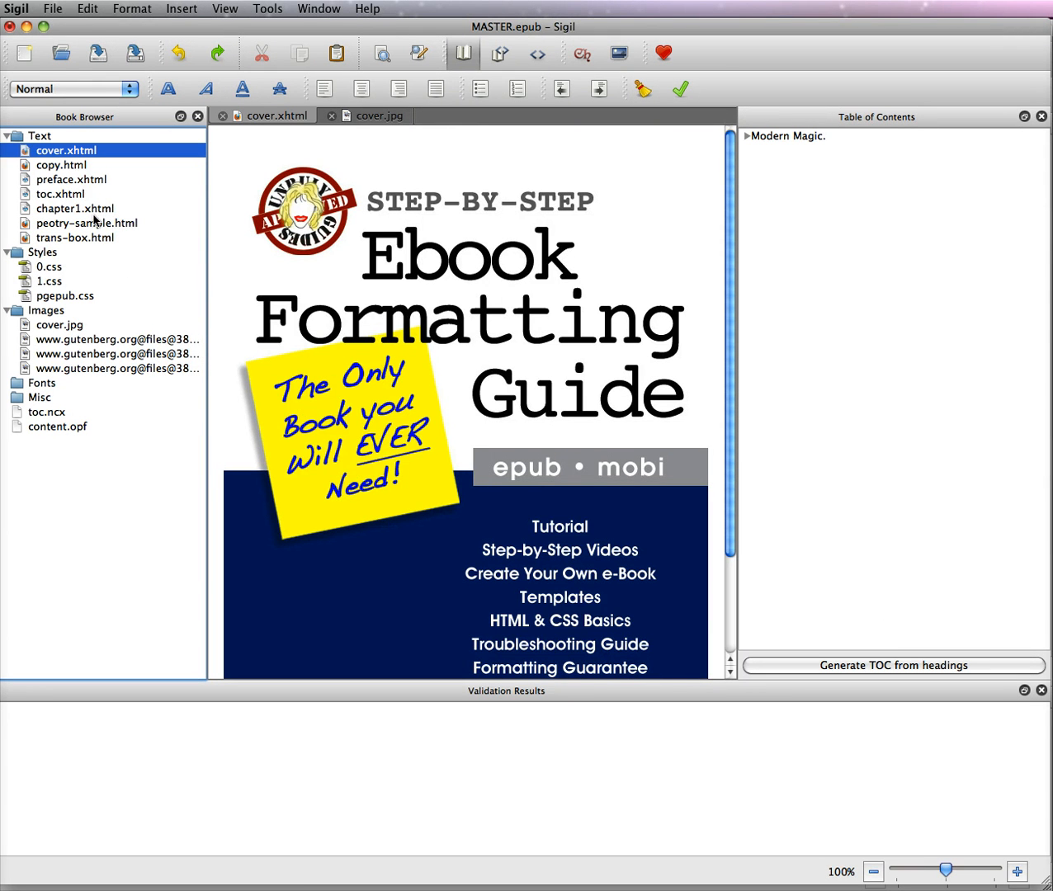
pyautogui.moveTo(76, 245)
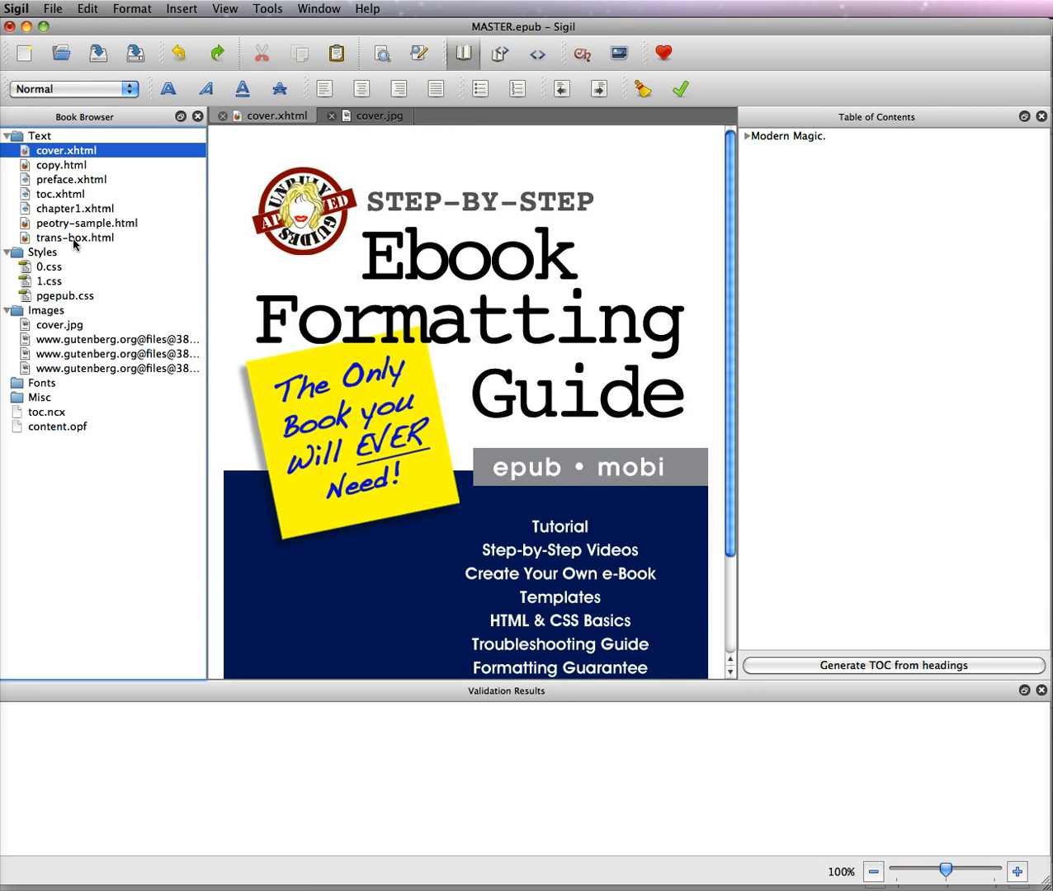
pyautogui.moveTo(103, 258)
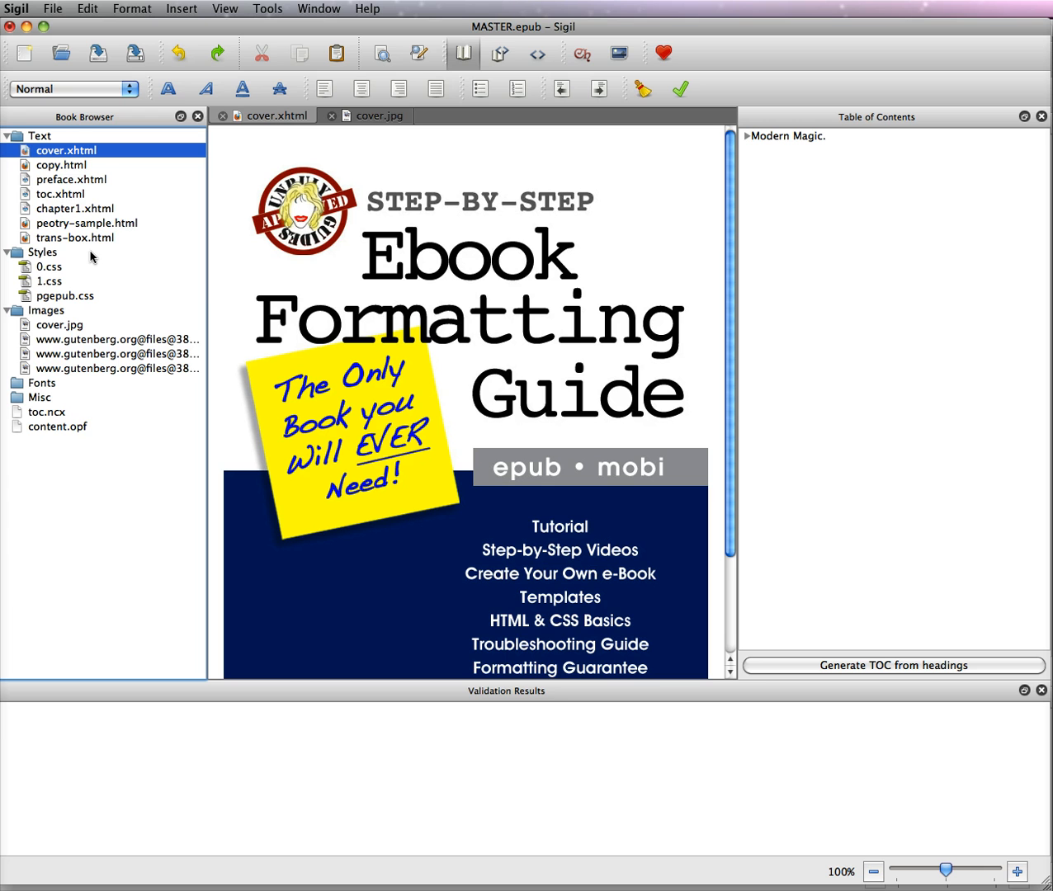
pyautogui.moveTo(73, 169)
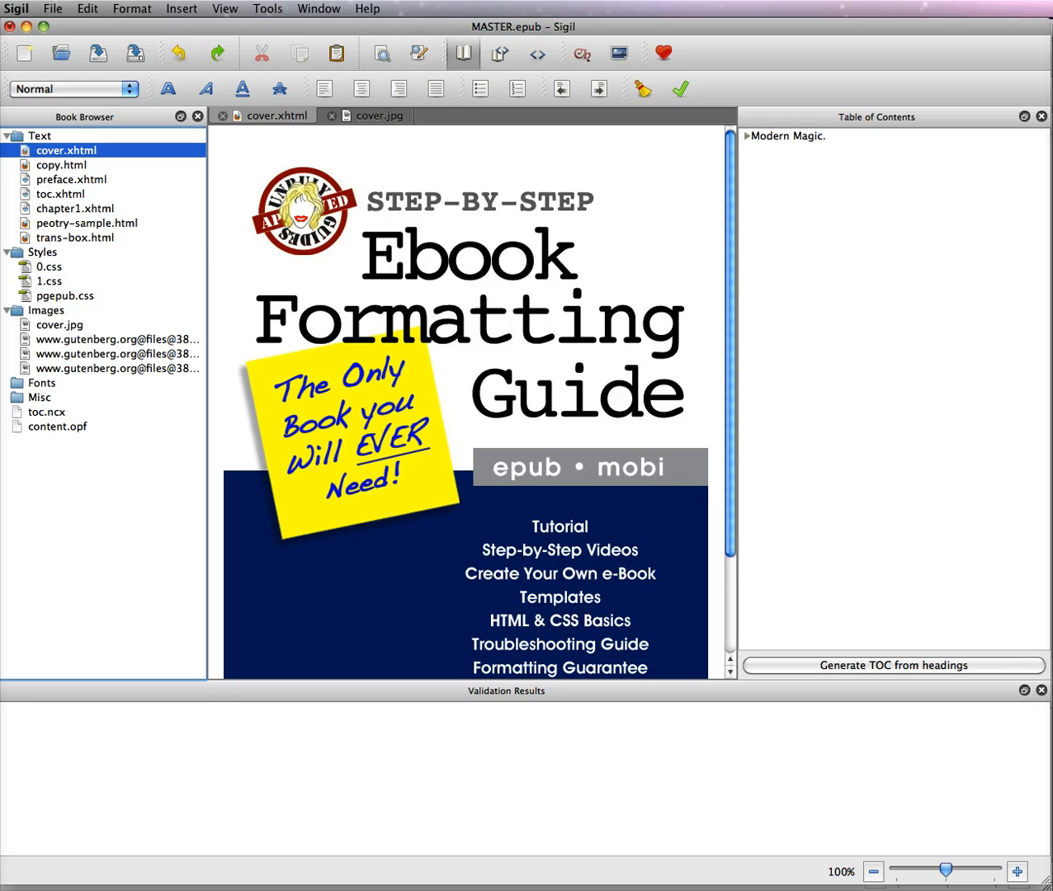
pyautogui.click(116, 368)
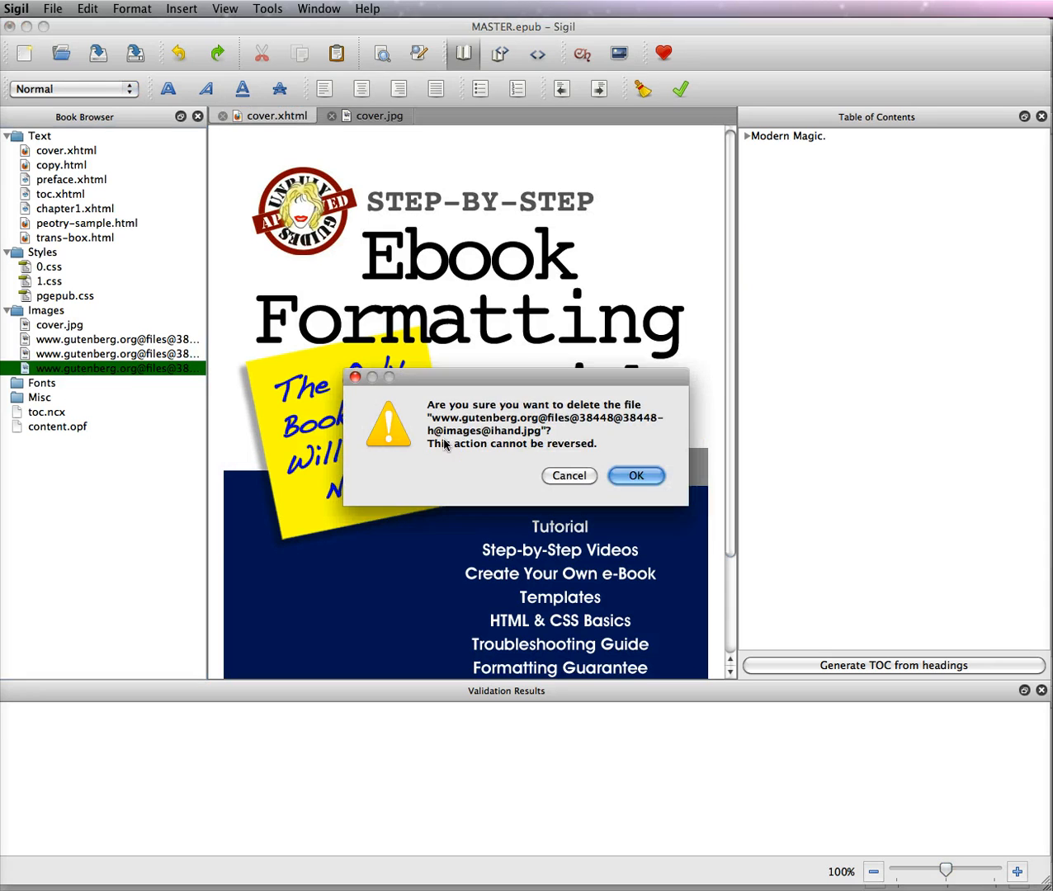
pyautogui.click(635, 475)
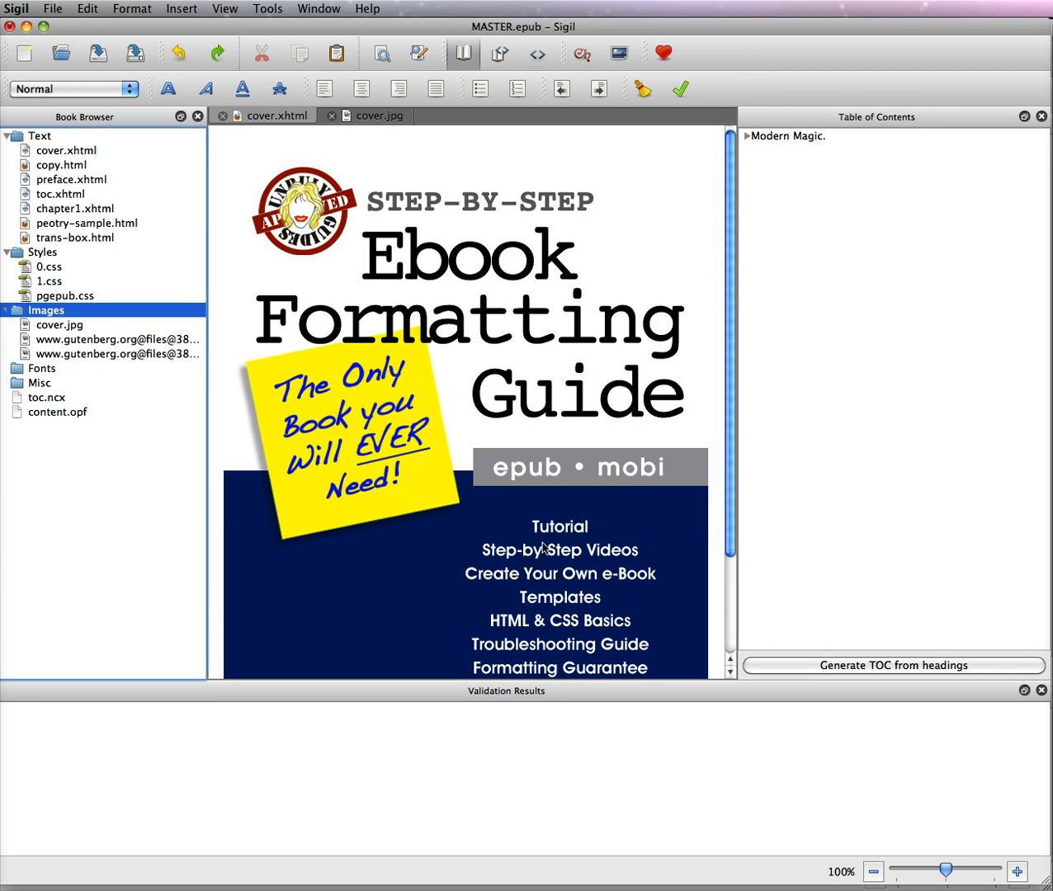